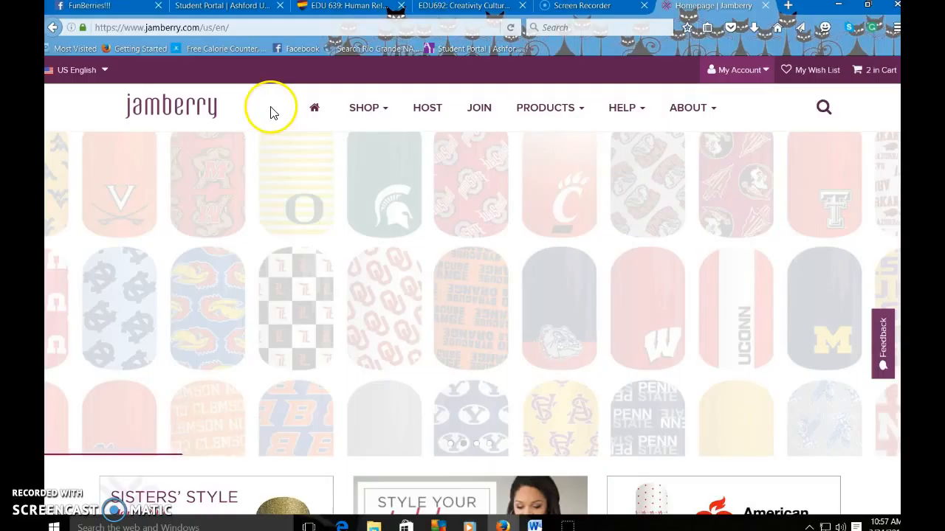
{"action": "mouse_move", "coordinate": [391, 139]}
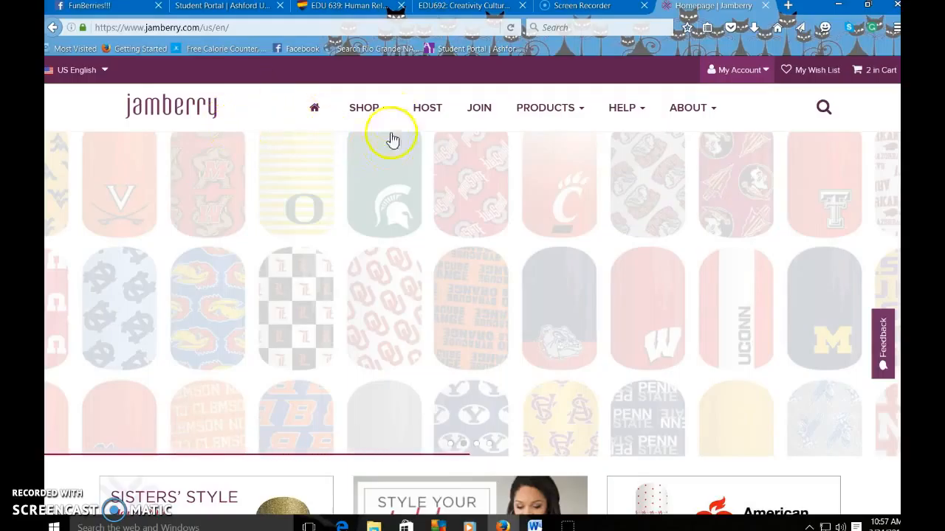
- Go to Nail Art Studio from the SHOP menu and scroll to the custom design listings
{"action": "left_click", "coordinate": [363, 107]}
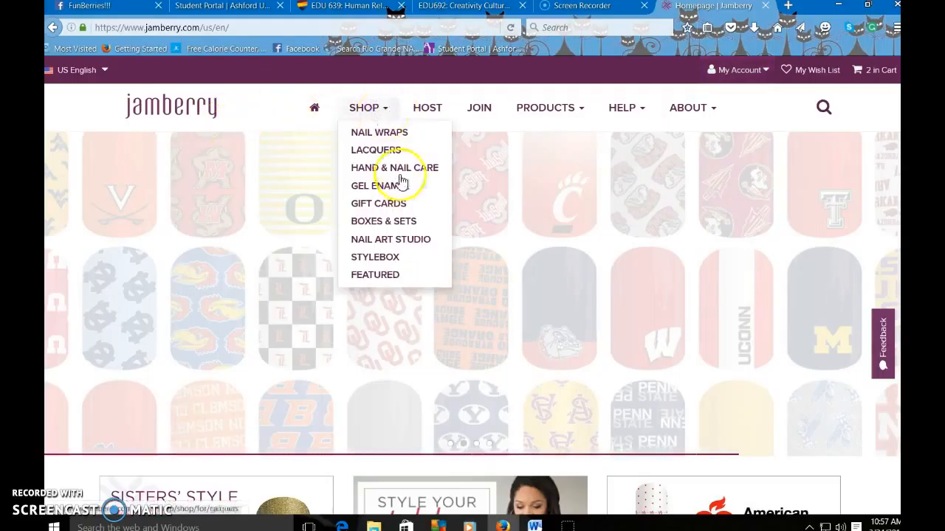
{"action": "left_click", "coordinate": [391, 239]}
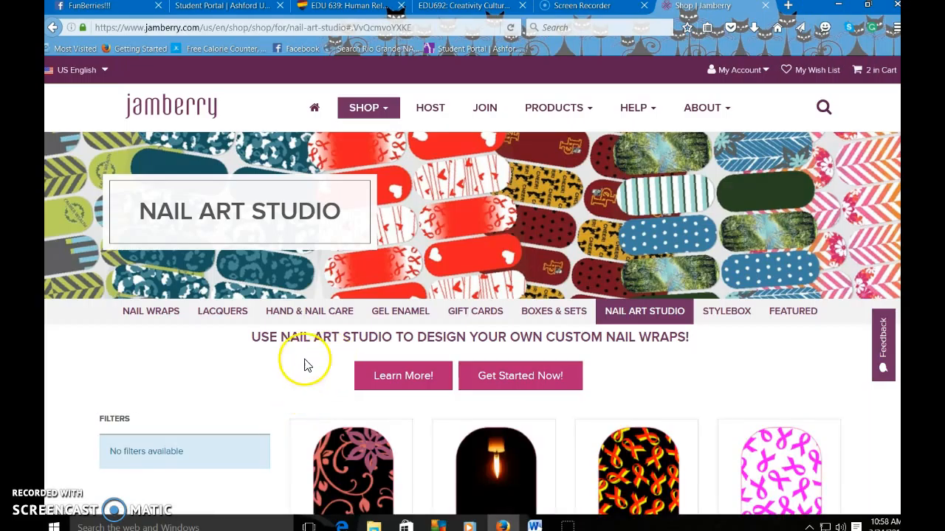
{"action": "scroll", "scroll_direction": "down", "scroll_amount": 3}
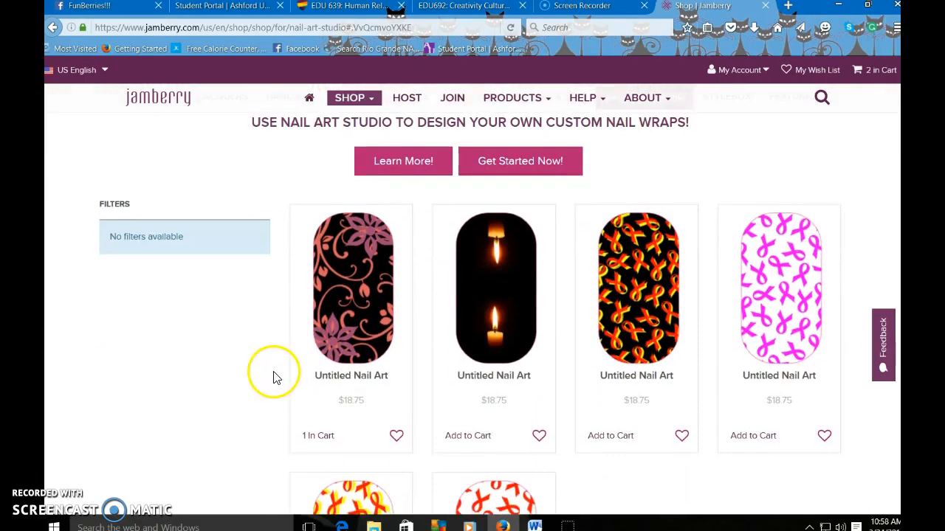
{"action": "scroll", "scroll_direction": "down", "scroll_amount": 3}
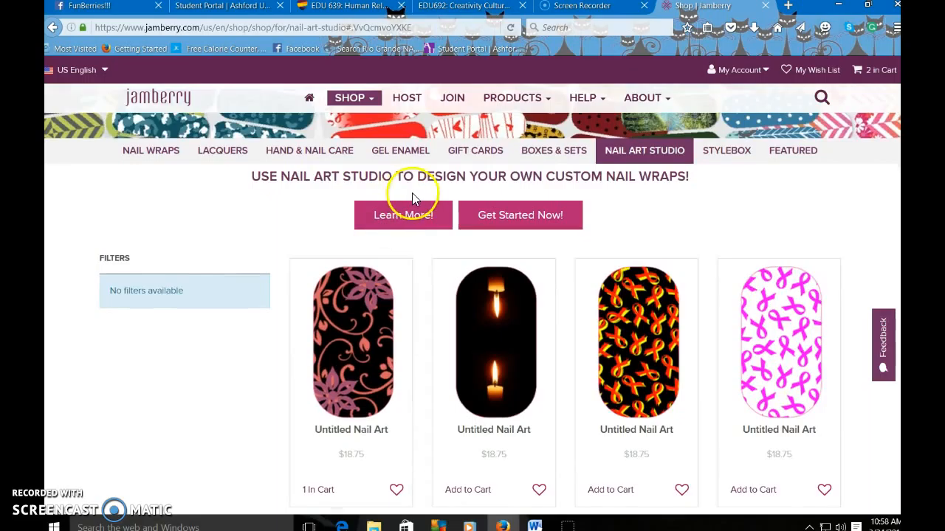
- From My Designs, open the black floral design NAS1105527 for purchase
{"action": "left_click", "coordinate": [520, 215]}
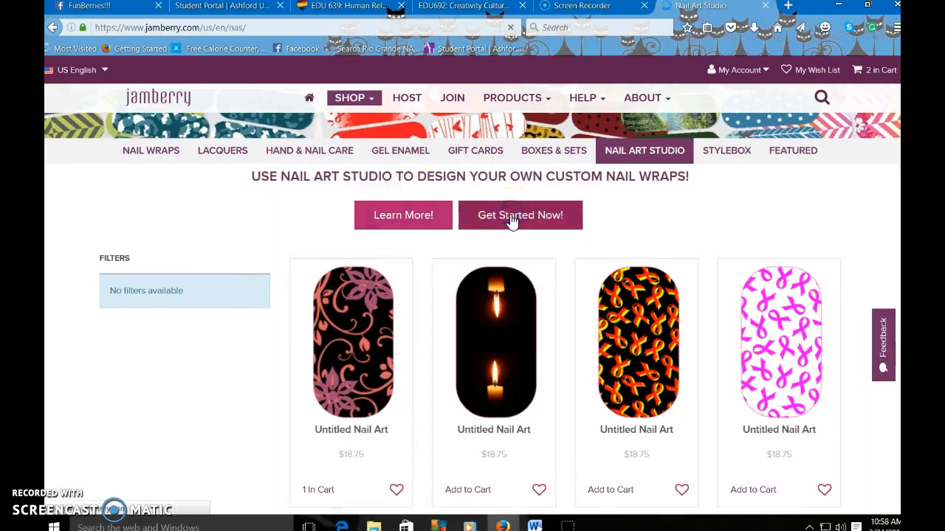
{"action": "left_click", "coordinate": [520, 214]}
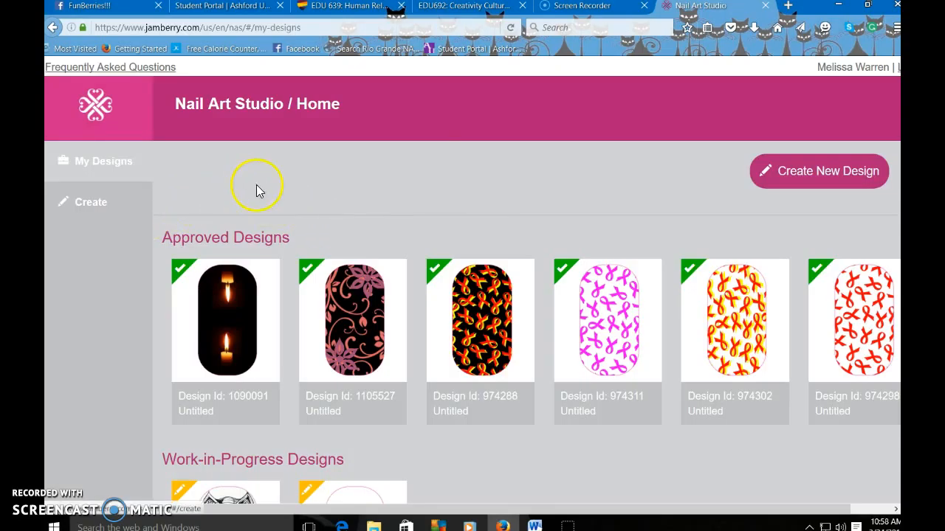
{"action": "mouse_move", "coordinate": [375, 204]}
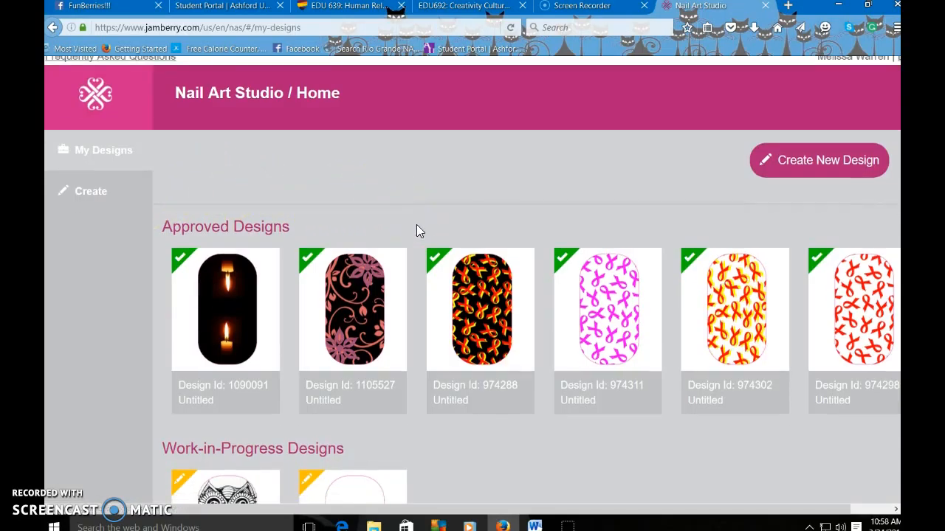
{"action": "scroll", "scroll_direction": "down", "scroll_amount": 3}
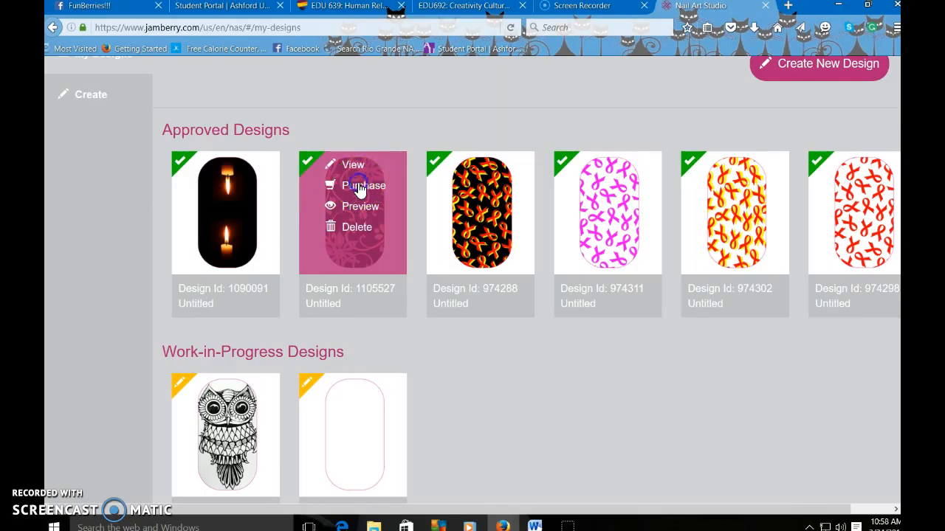
{"action": "left_click", "coordinate": [363, 185]}
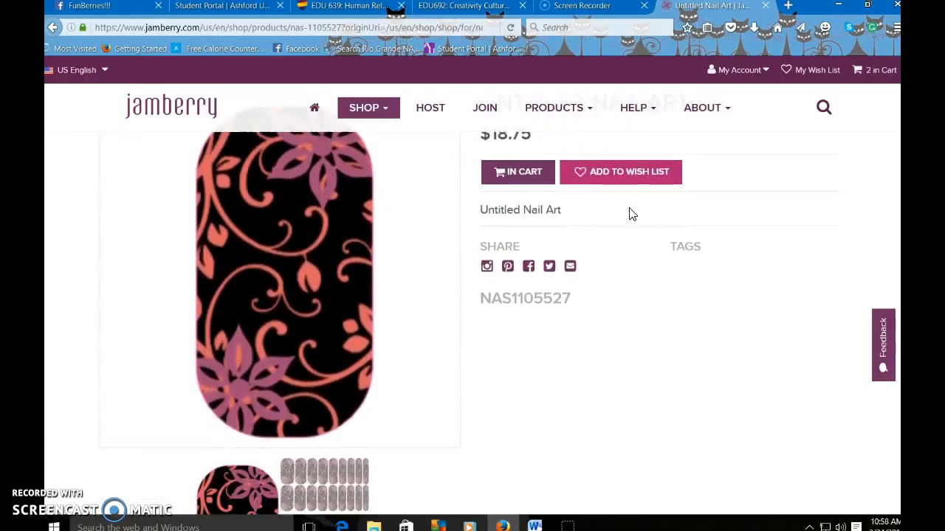
- Review the cart with floral nail art and custom setup ($29.74) and proceed to checkout
{"action": "left_click", "coordinate": [517, 171]}
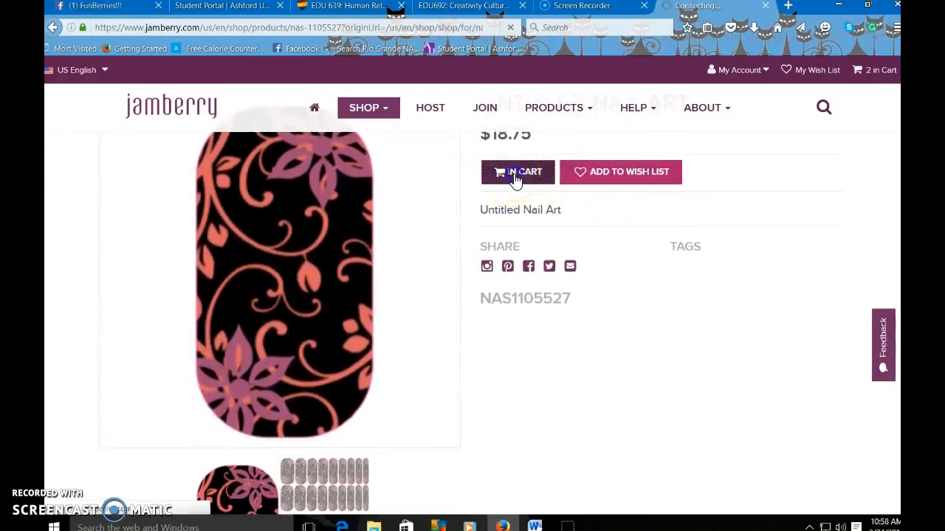
{"action": "left_click", "coordinate": [517, 171]}
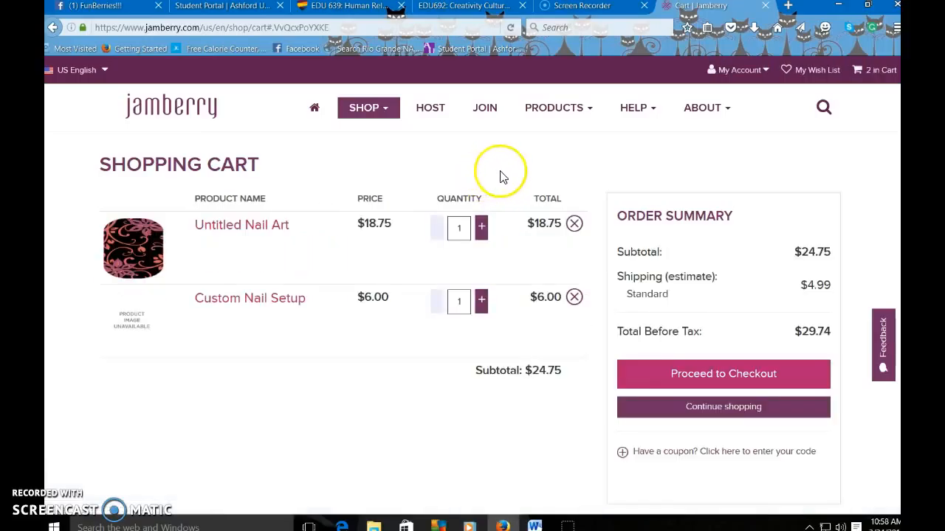
{"action": "mouse_move", "coordinate": [613, 187]}
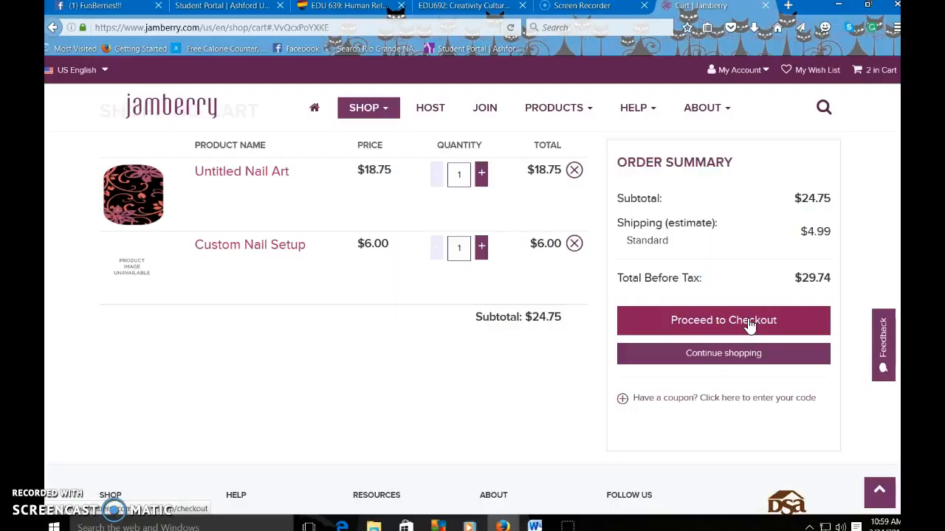
{"action": "left_click", "coordinate": [724, 321]}
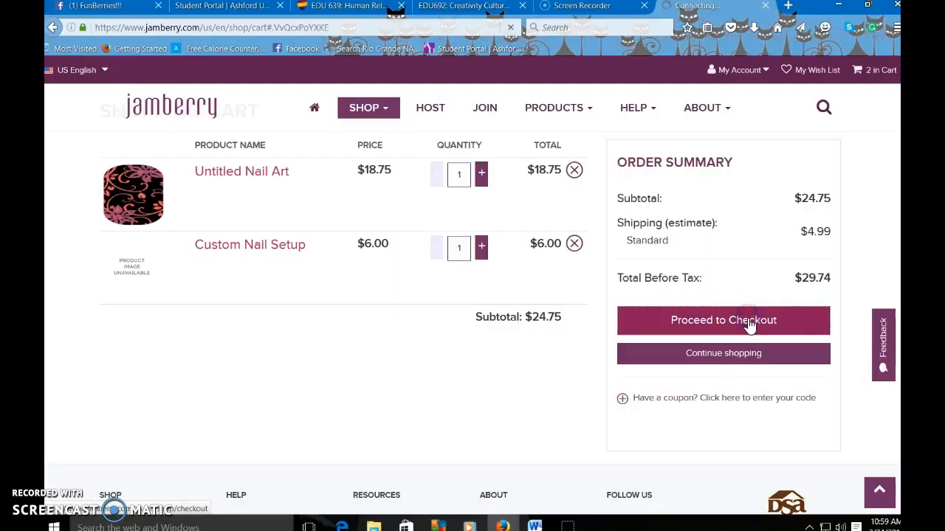
- Select Melissa's March Jam-Madness Party as attended and continue to shipping
{"action": "left_click", "coordinate": [723, 321]}
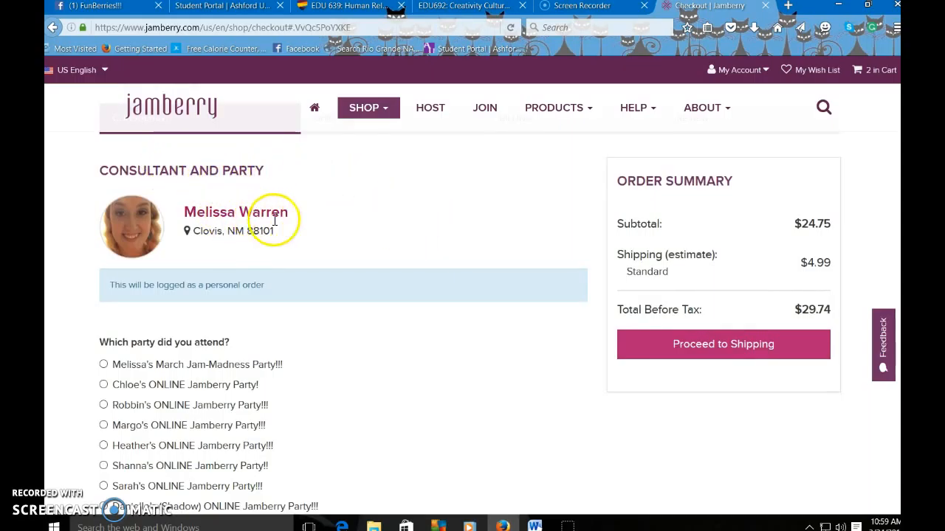
{"action": "scroll", "scroll_direction": "down", "scroll_amount": 3}
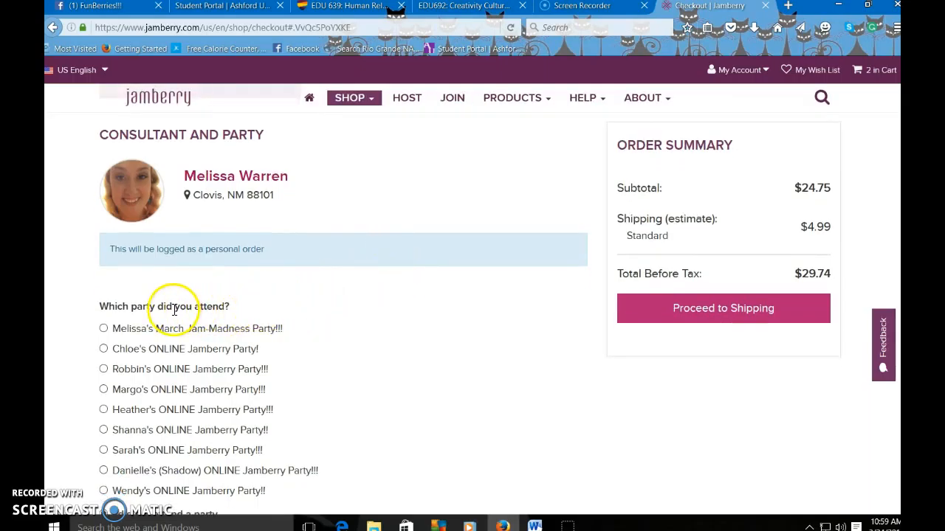
{"action": "left_click", "coordinate": [104, 328]}
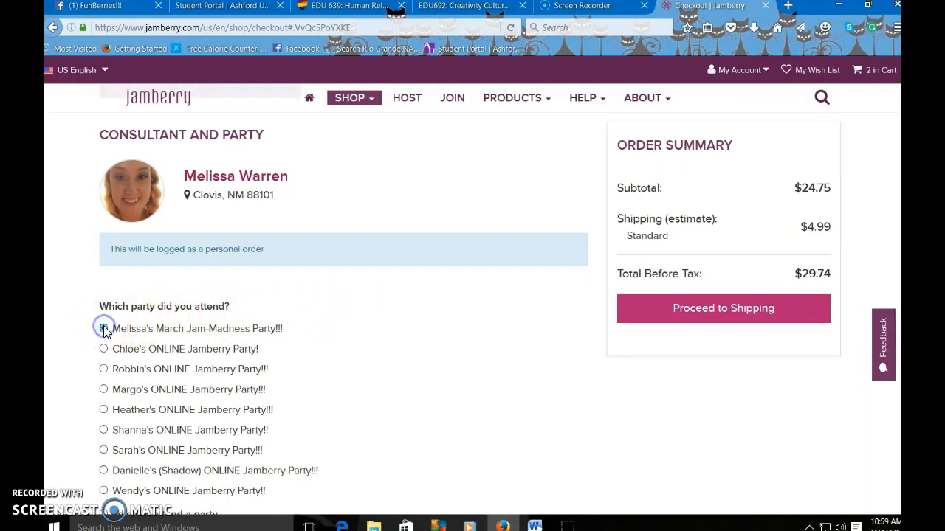
{"action": "left_click", "coordinate": [104, 328]}
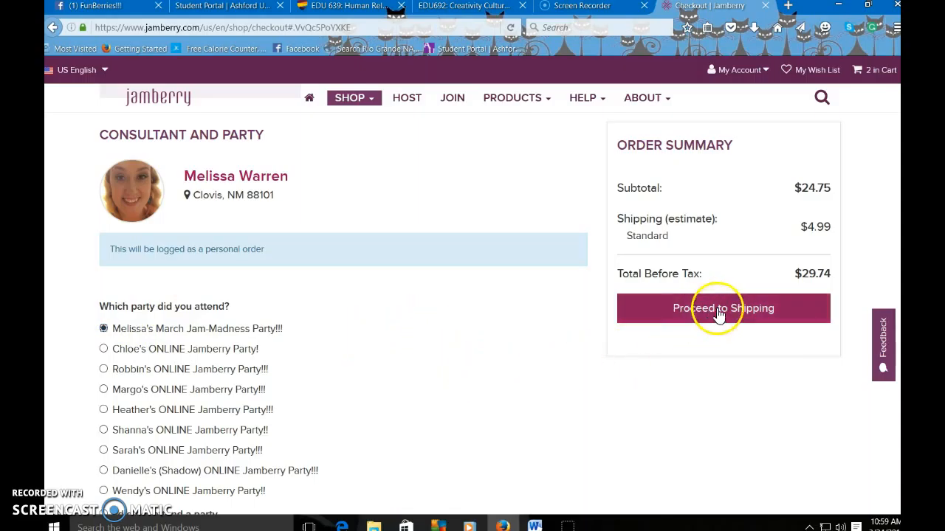
{"action": "left_click", "coordinate": [724, 308]}
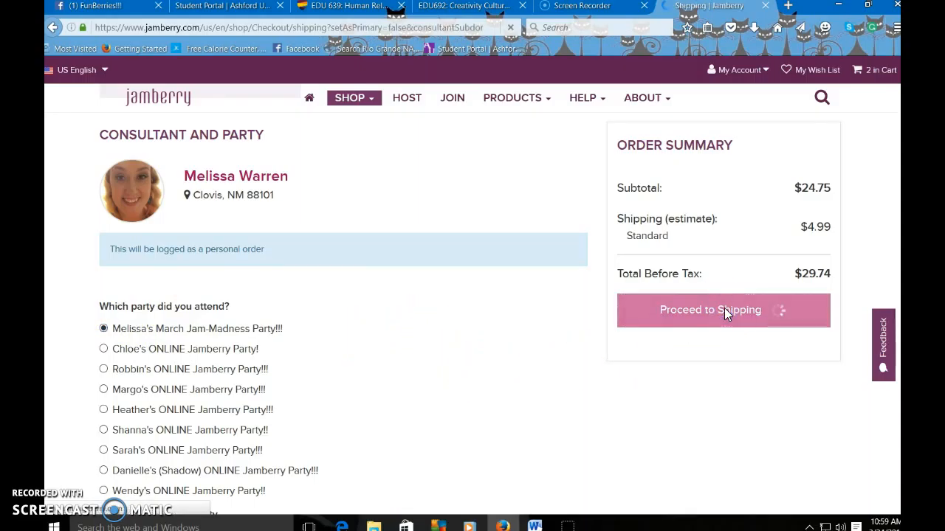
- Confirm the Clovis, New Mexico address with Standard $4.99 shipping and continue to billing
{"action": "left_click", "coordinate": [709, 309]}
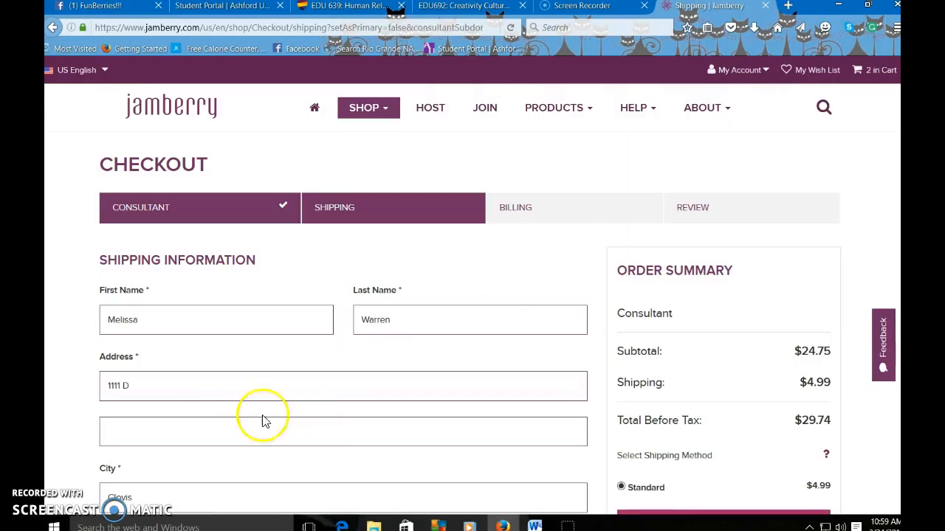
{"action": "mouse_move", "coordinate": [609, 284]}
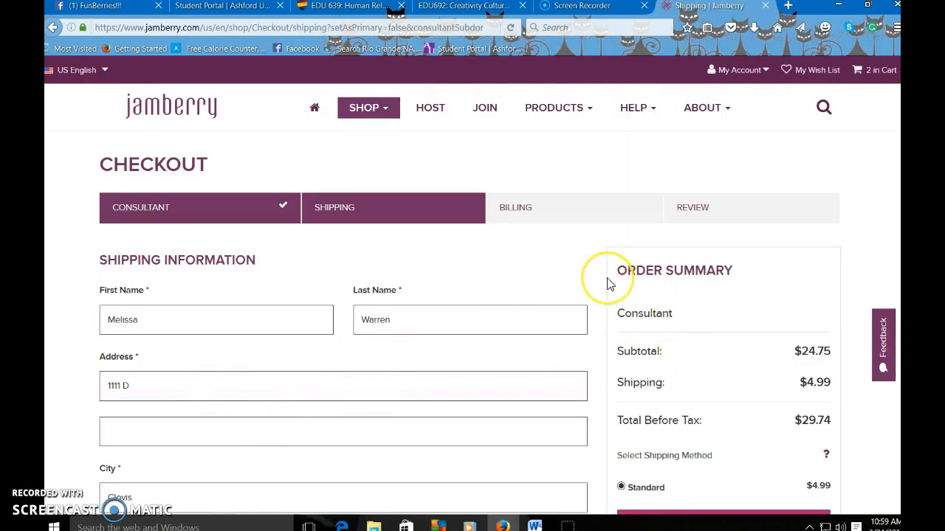
{"action": "scroll", "scroll_direction": "down", "scroll_amount": 3}
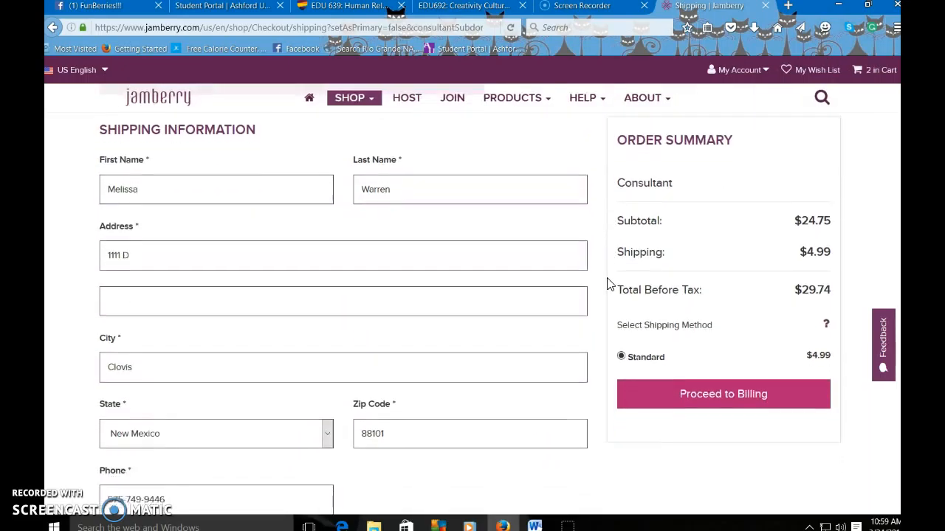
{"action": "scroll", "scroll_direction": "down", "scroll_amount": 3}
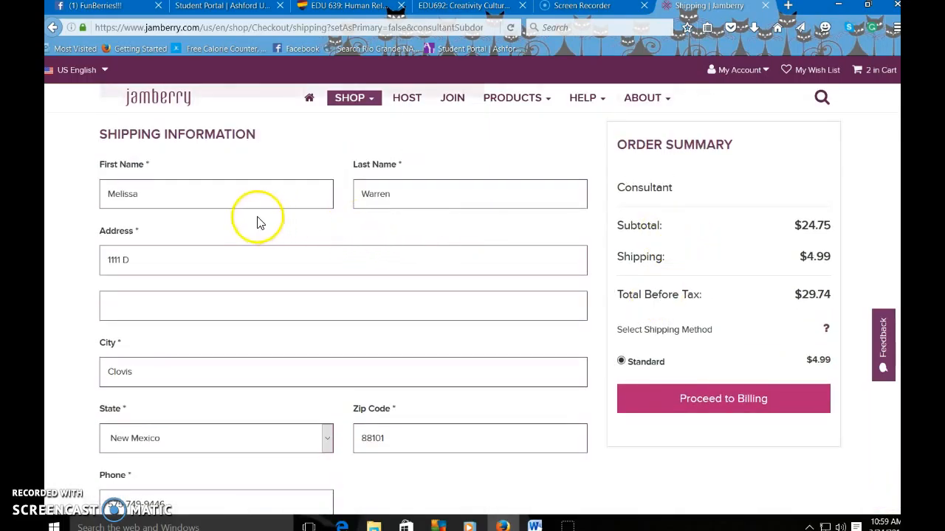
{"action": "mouse_move", "coordinate": [135, 294]}
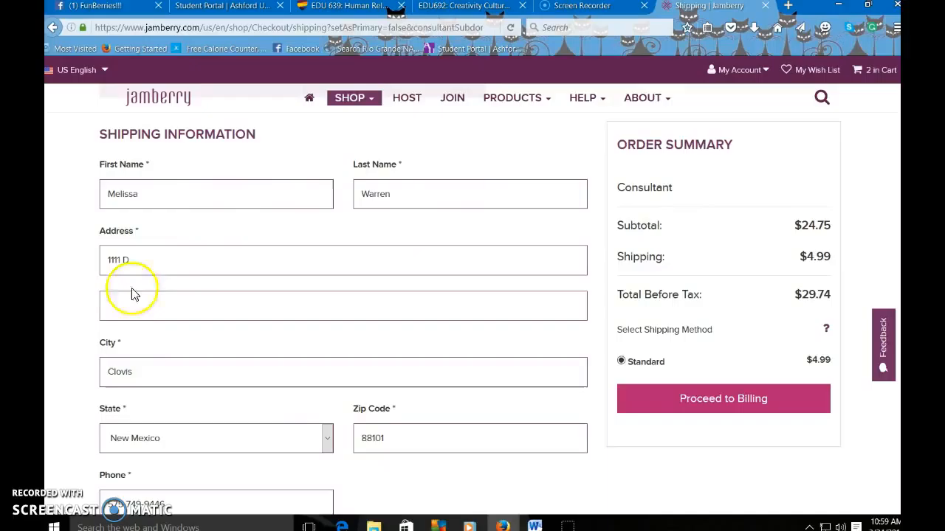
{"action": "mouse_move", "coordinate": [265, 291]}
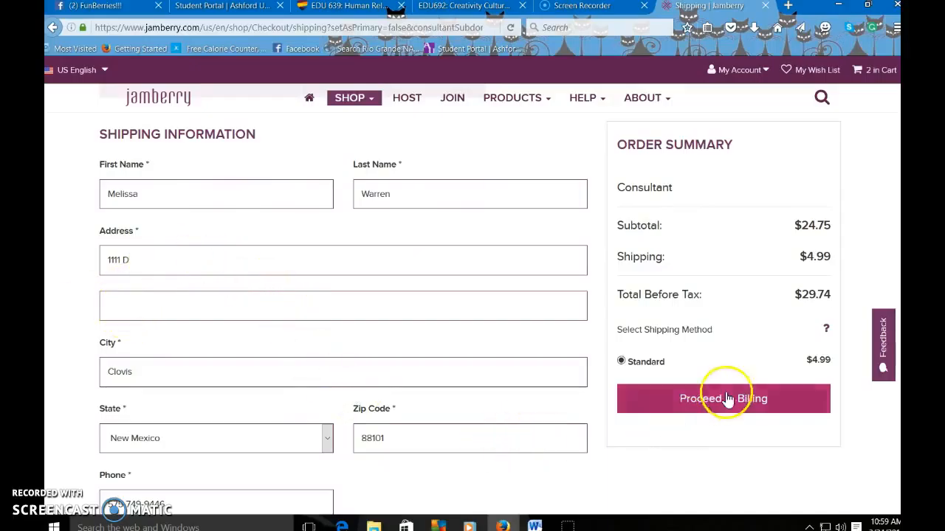
{"action": "left_click", "coordinate": [723, 400]}
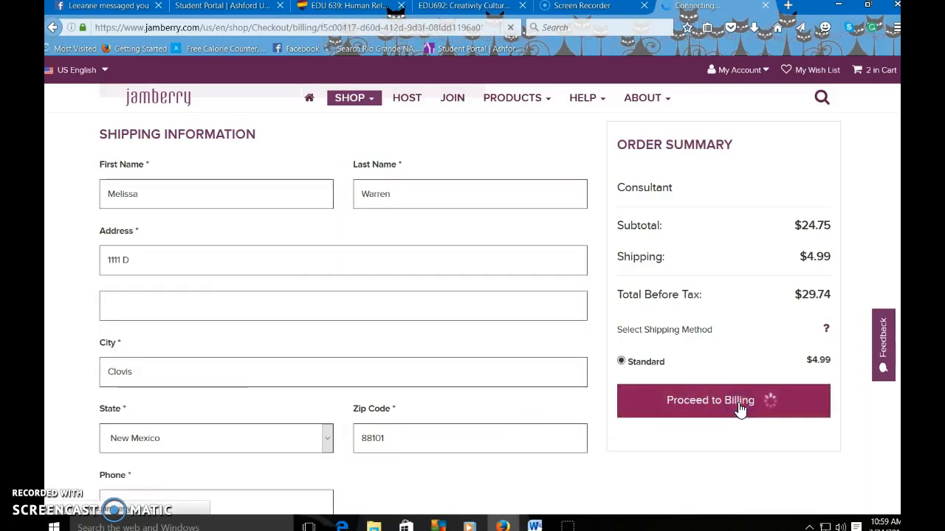
{"action": "left_click", "coordinate": [723, 400]}
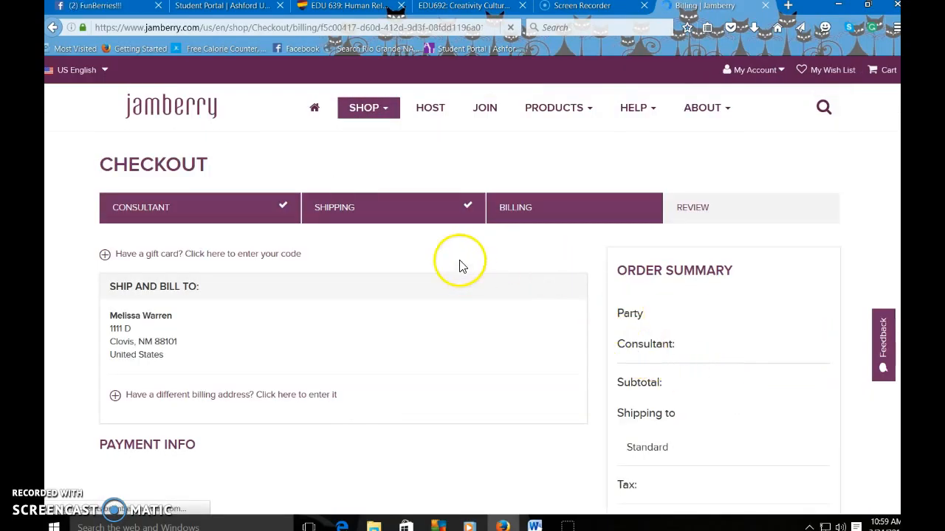
{"action": "mouse_move", "coordinate": [568, 247]}
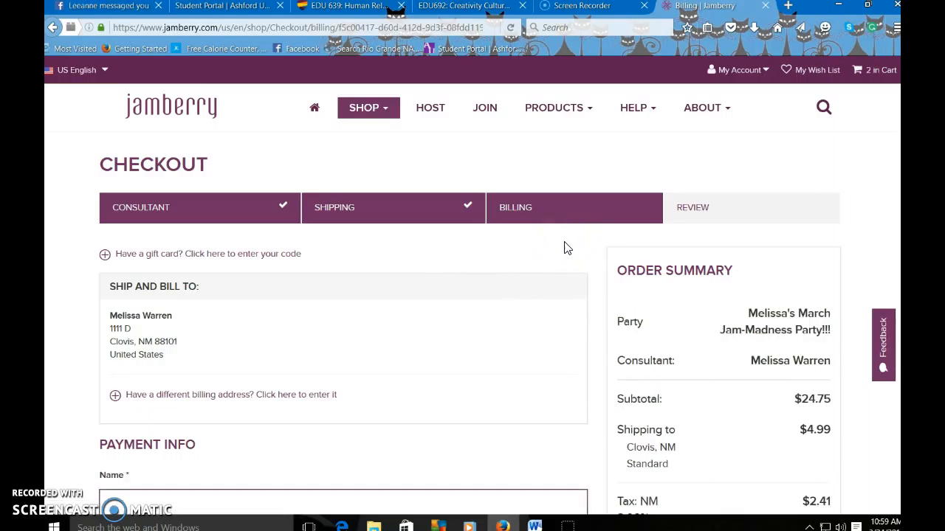
{"action": "scroll", "scroll_direction": "down", "scroll_amount": 3}
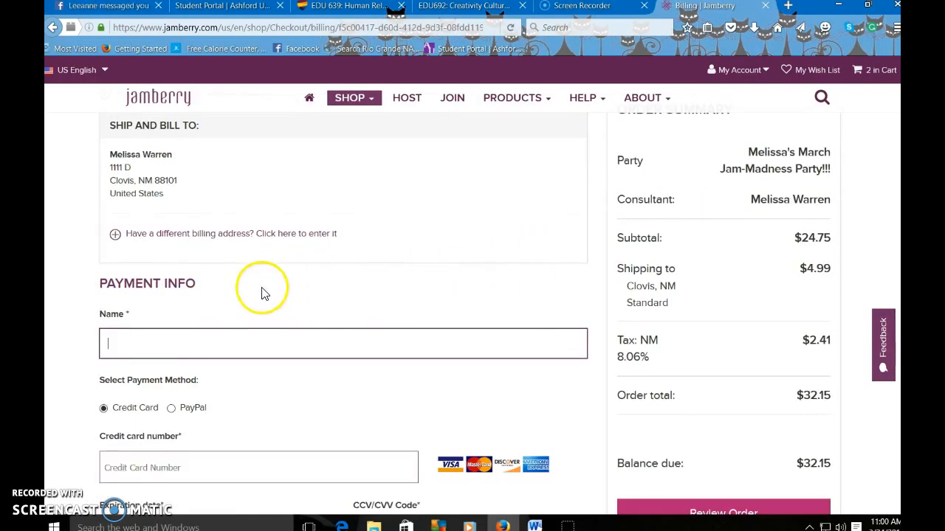
{"action": "mouse_move", "coordinate": [310, 306]}
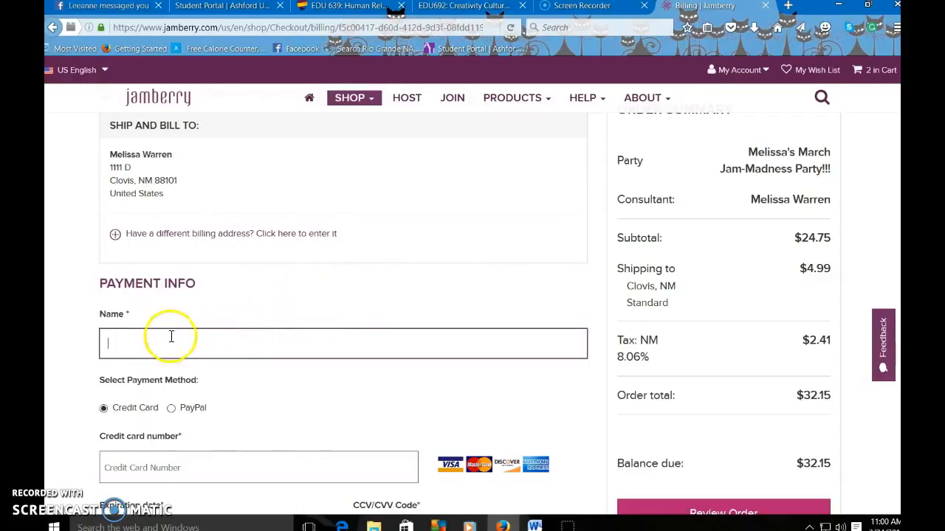
{"action": "mouse_move", "coordinate": [517, 388]}
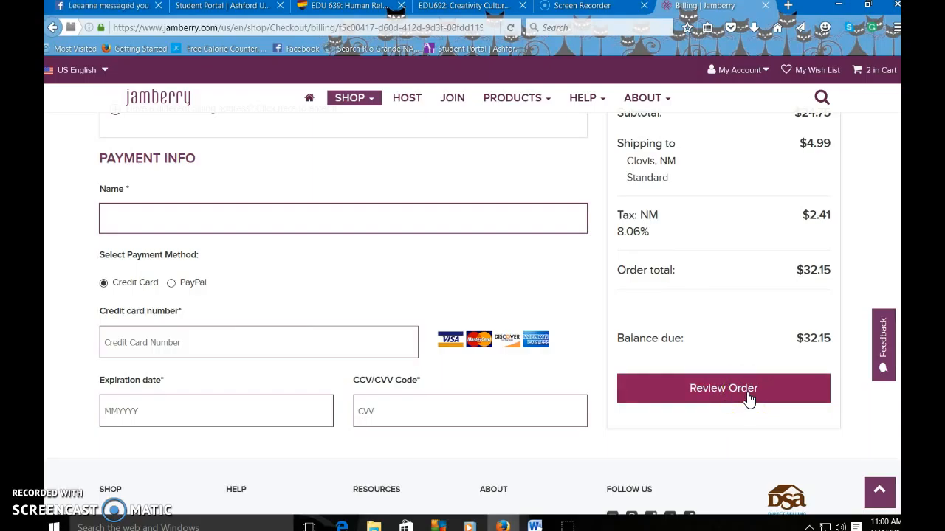
{"action": "left_click", "coordinate": [170, 283]}
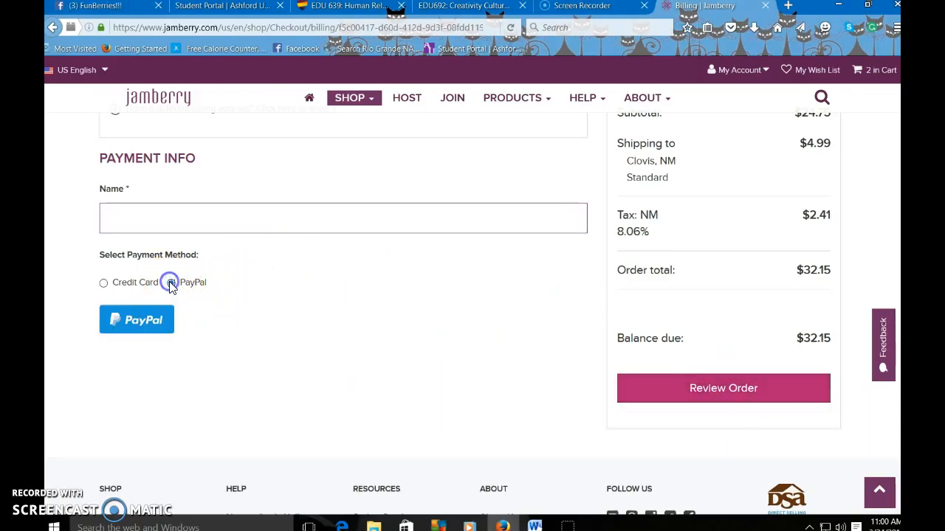
{"action": "left_click", "coordinate": [103, 283]}
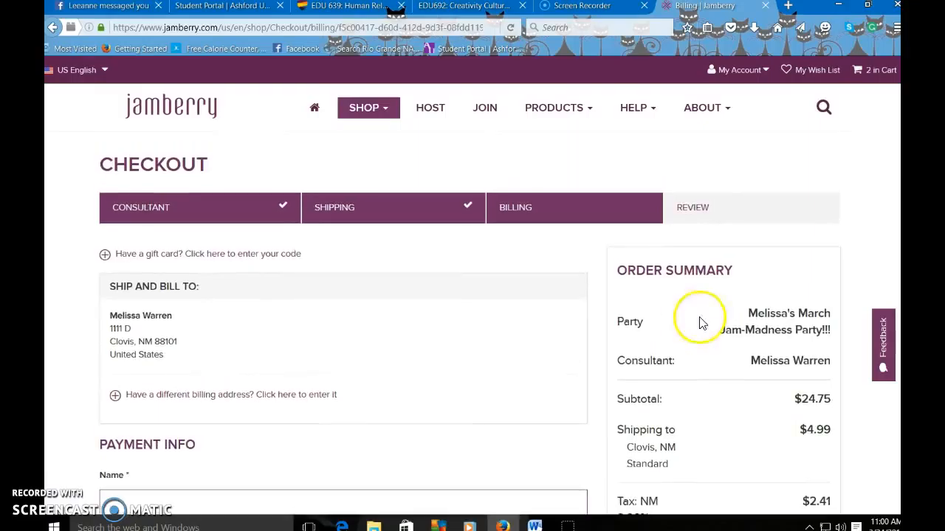
{"action": "mouse_move", "coordinate": [770, 161]}
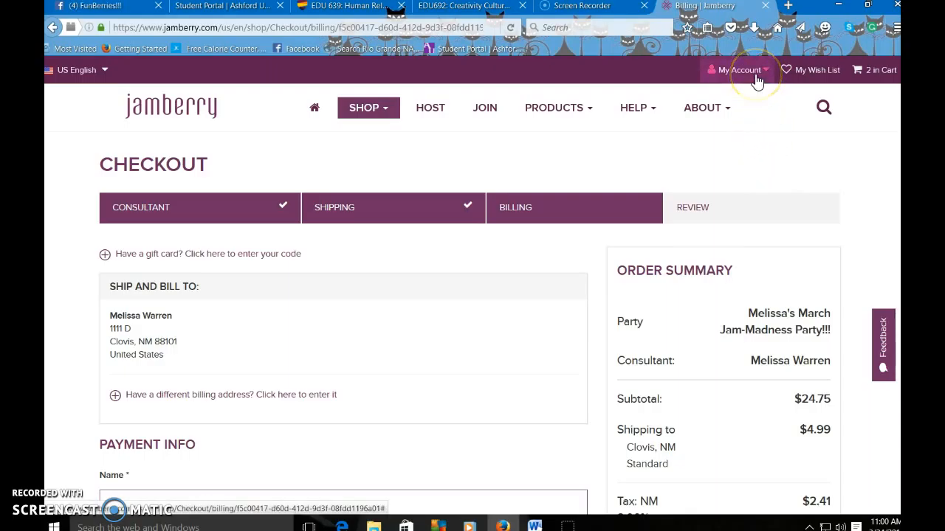
- Log in to the Jamberry consultant workstation using the saved credentials
{"action": "left_click", "coordinate": [737, 69]}
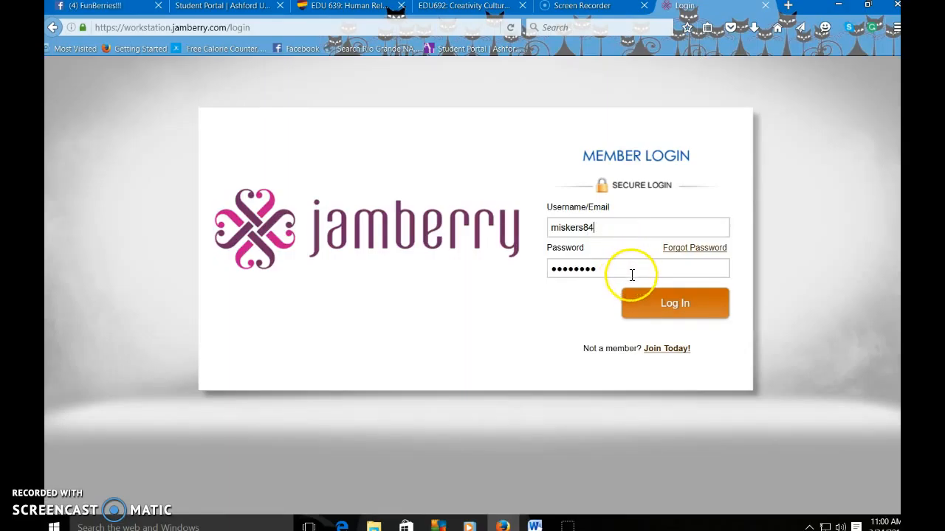
{"action": "left_click", "coordinate": [674, 304]}
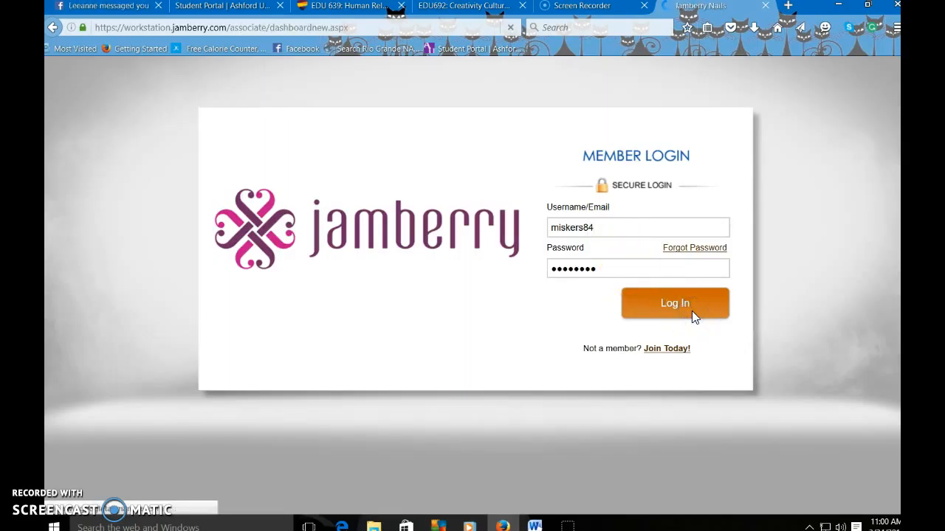
{"action": "left_click", "coordinate": [674, 303]}
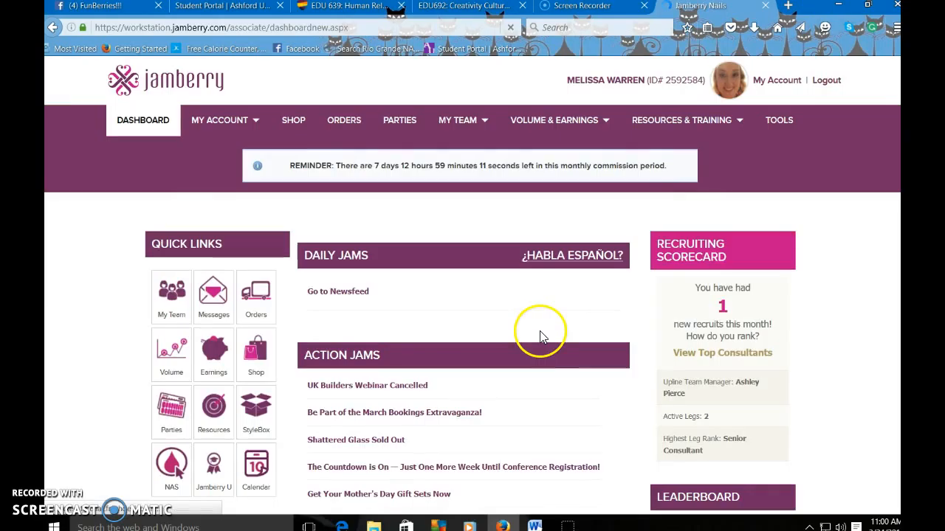
{"action": "mouse_move", "coordinate": [183, 163]}
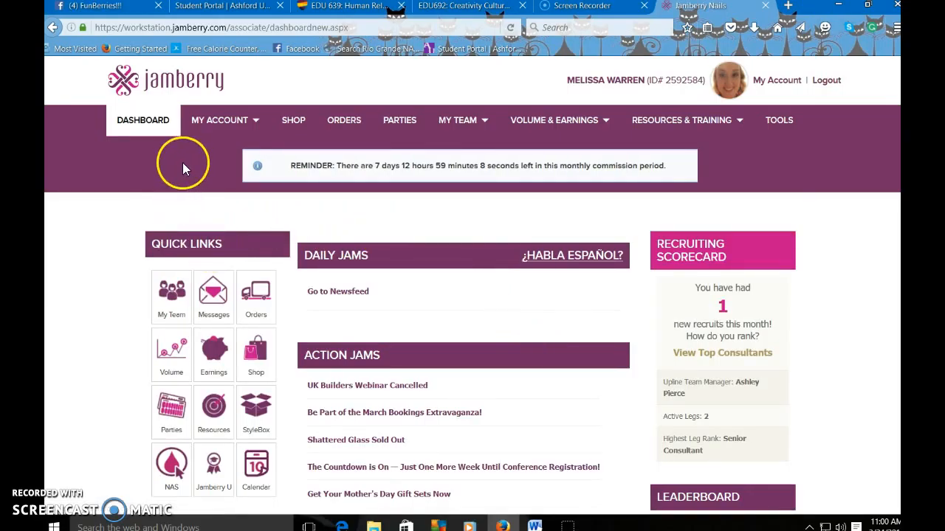
{"action": "left_click", "coordinate": [293, 119]}
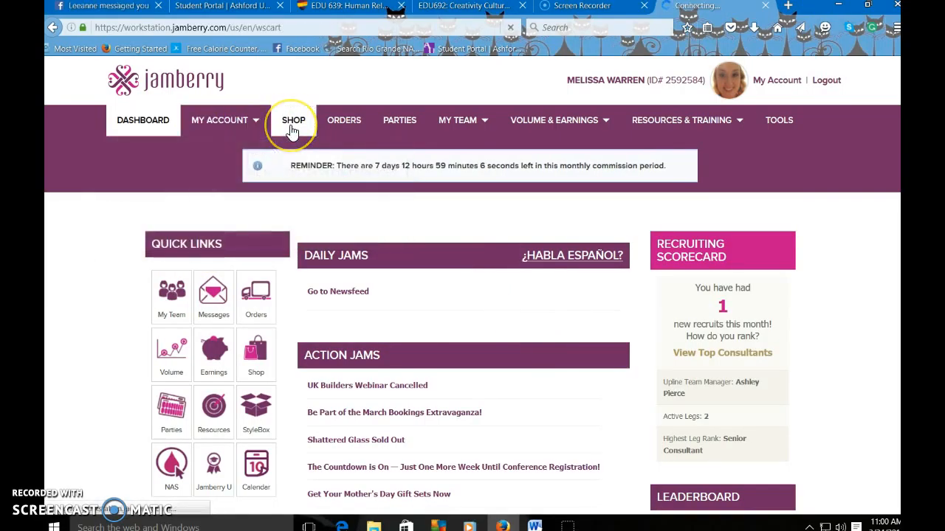
- Show the Create Cart type options on the Open/Saved Carts page
{"action": "left_click", "coordinate": [293, 120]}
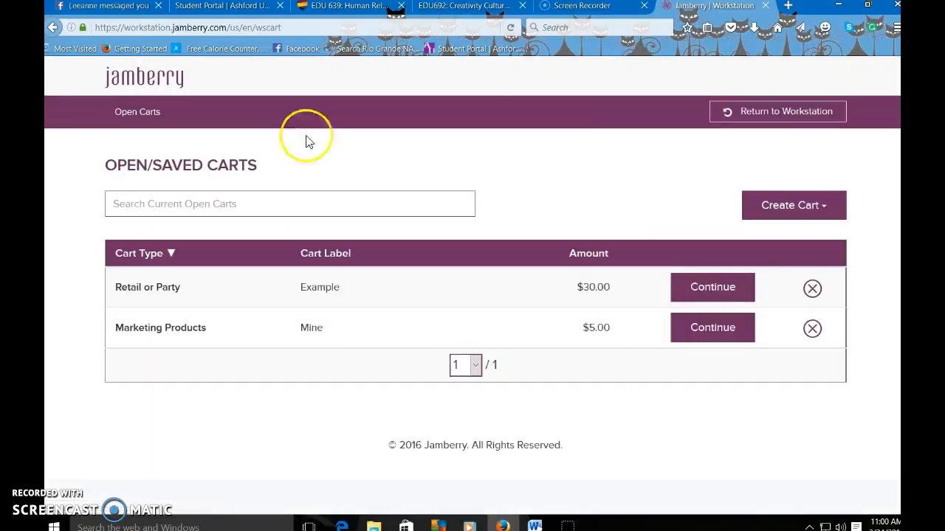
{"action": "mouse_move", "coordinate": [548, 198]}
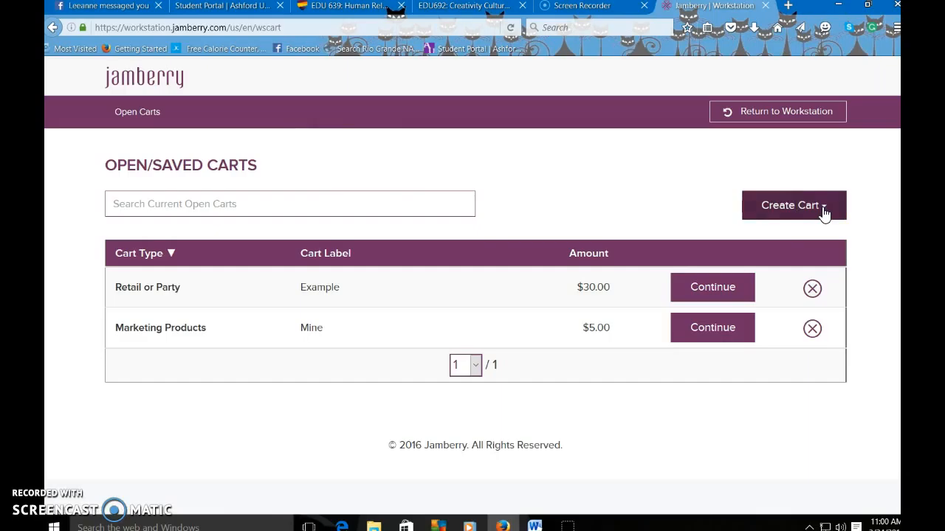
{"action": "left_click", "coordinate": [793, 205]}
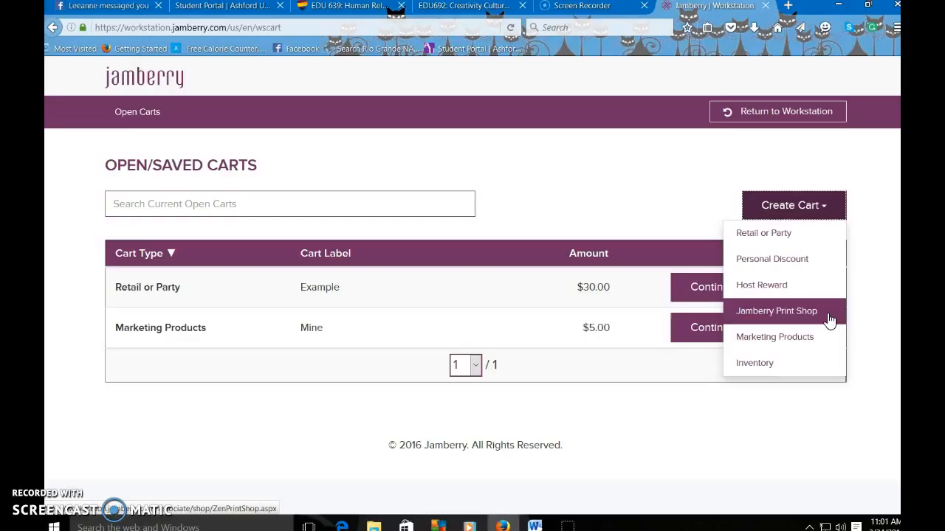
{"action": "mouse_move", "coordinate": [774, 337]}
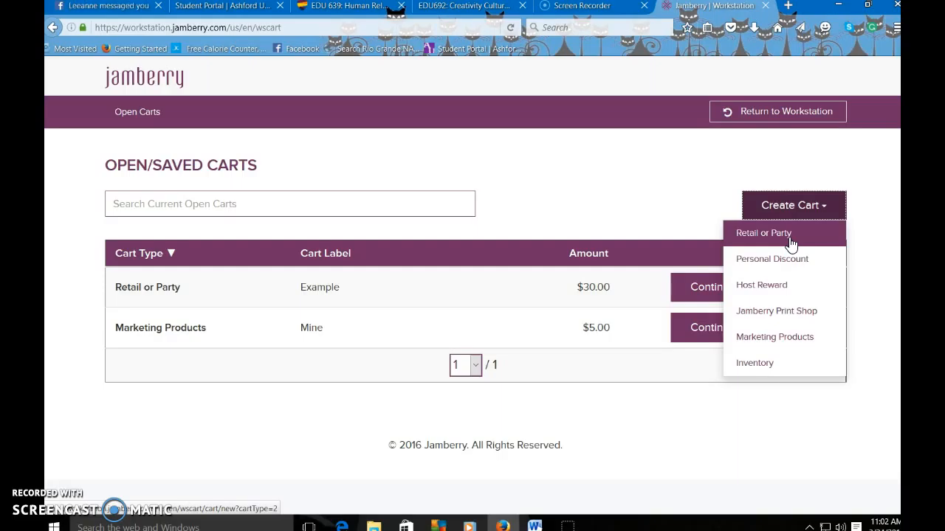
- Start a new cart named 'Example 2' linked to the March Jam-Madness party
{"action": "left_click", "coordinate": [763, 233]}
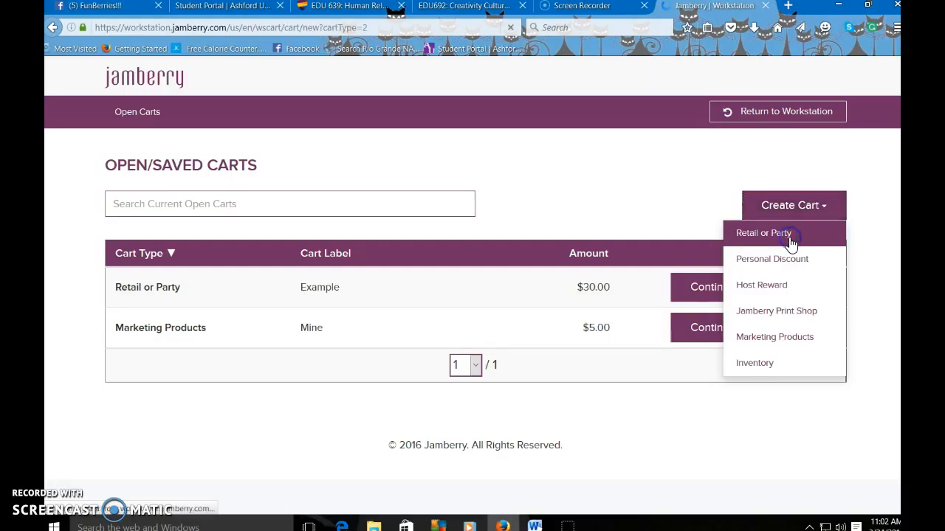
{"action": "left_click", "coordinate": [763, 233]}
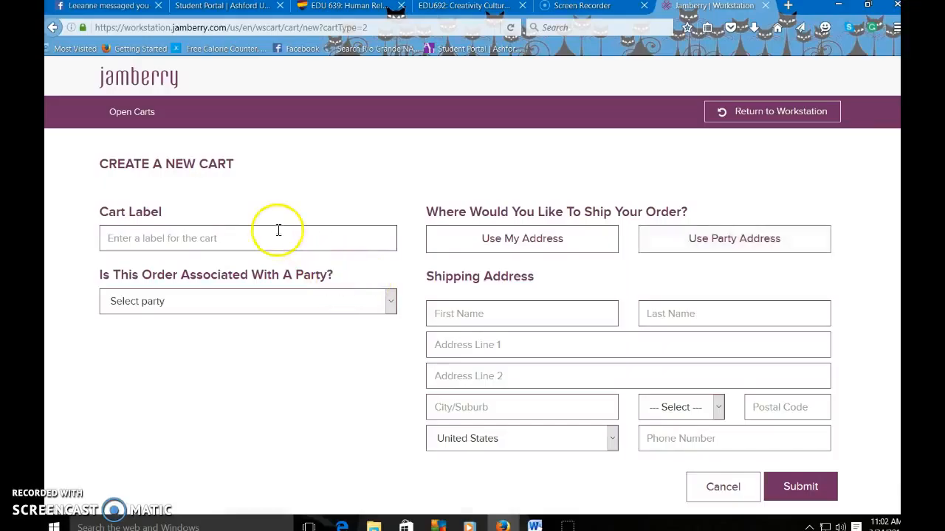
{"action": "type", "text": "E"}
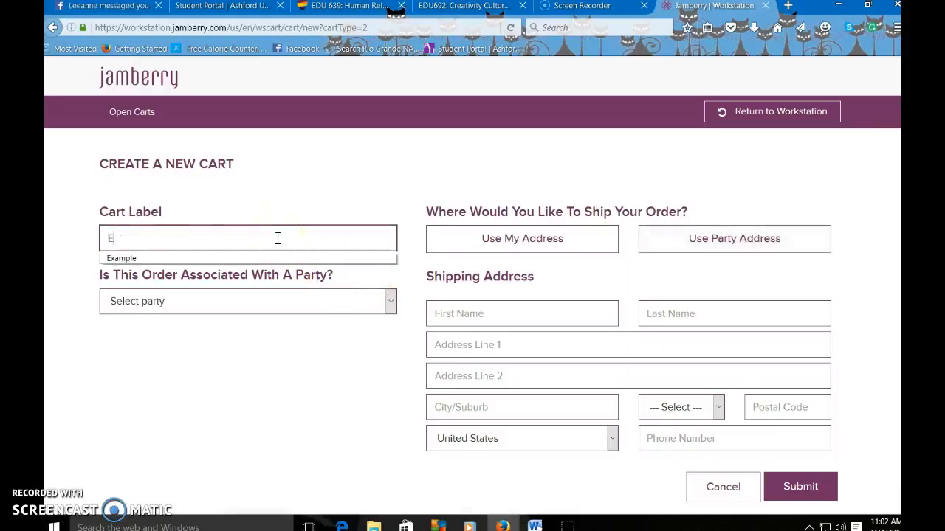
{"action": "type", "text": "Example 2"}
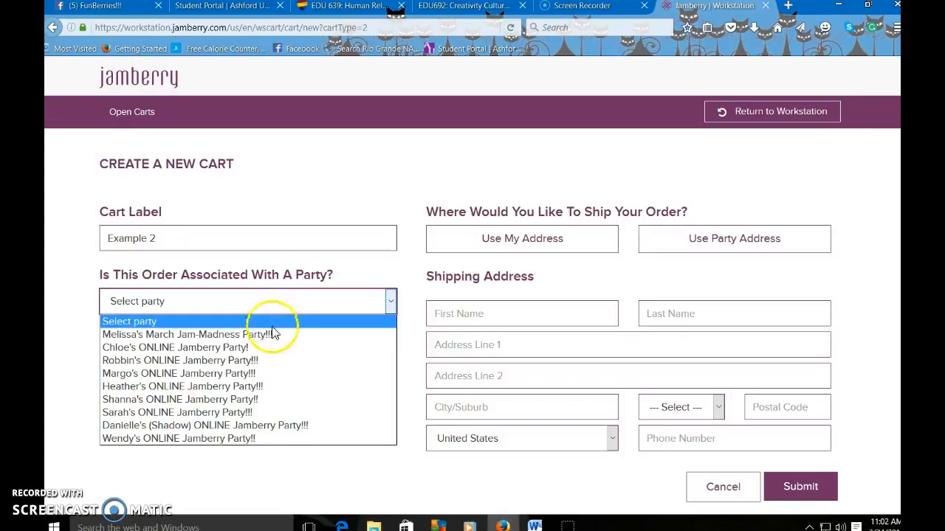
{"action": "left_click", "coordinate": [191, 334]}
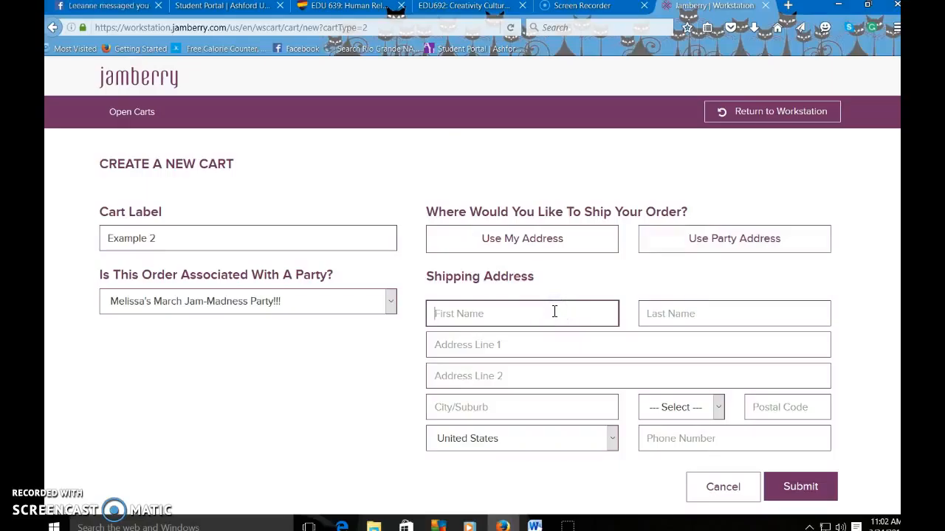
{"action": "type", "text": "Em"}
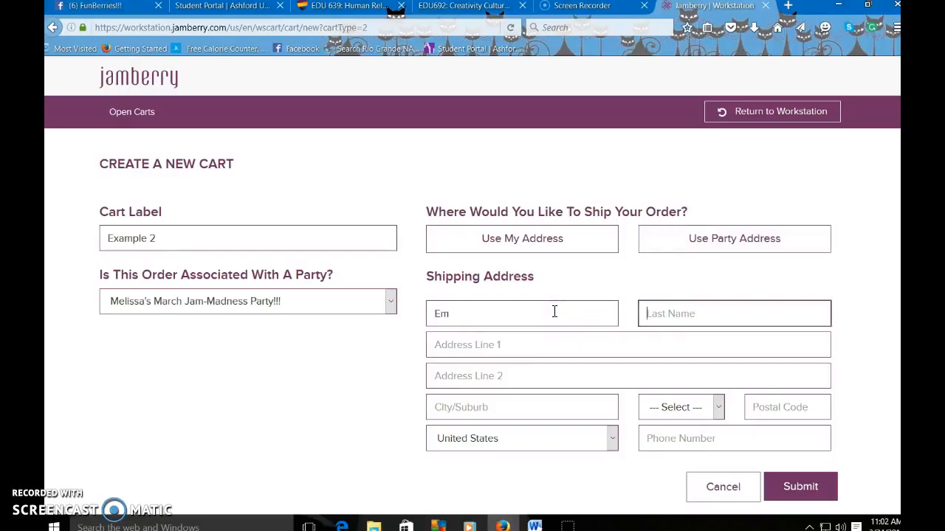
{"action": "type", "text": "Q"}
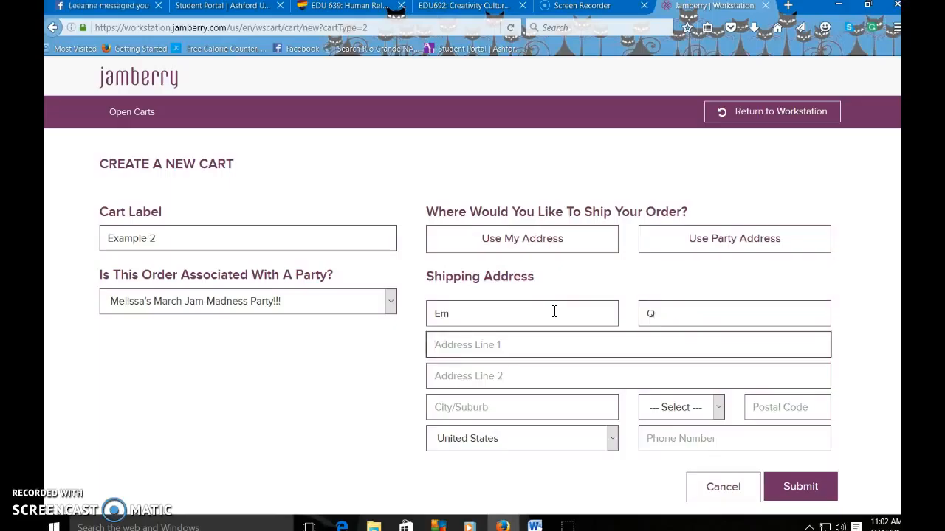
{"action": "type", "text": "111"}
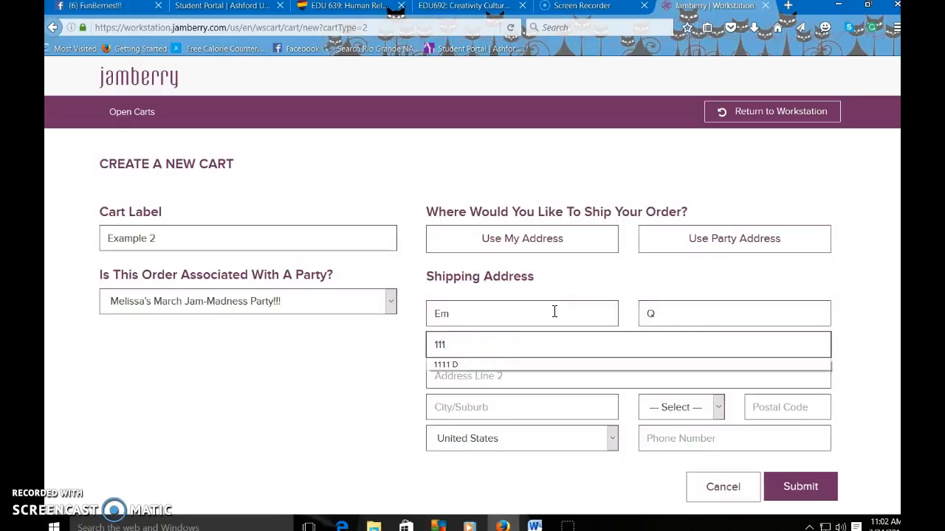
{"action": "left_click", "coordinate": [446, 364]}
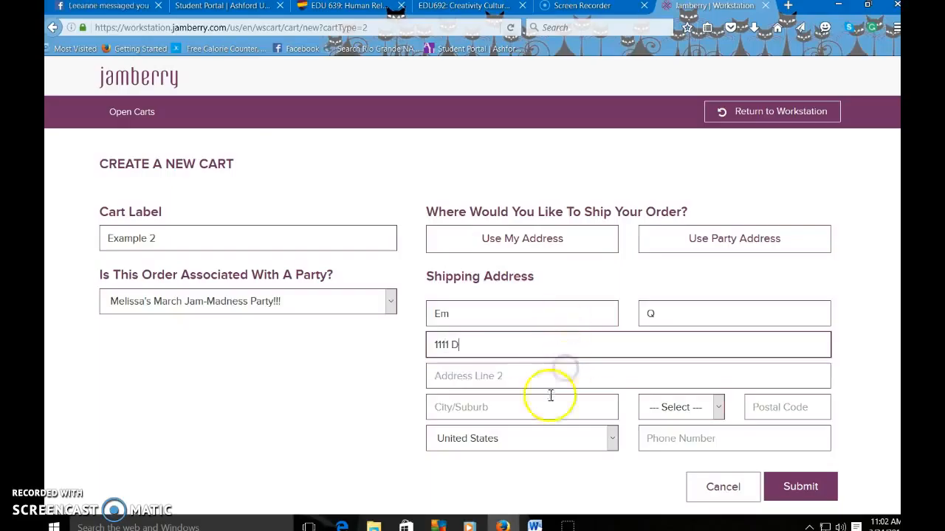
{"action": "type", "text": "Co"}
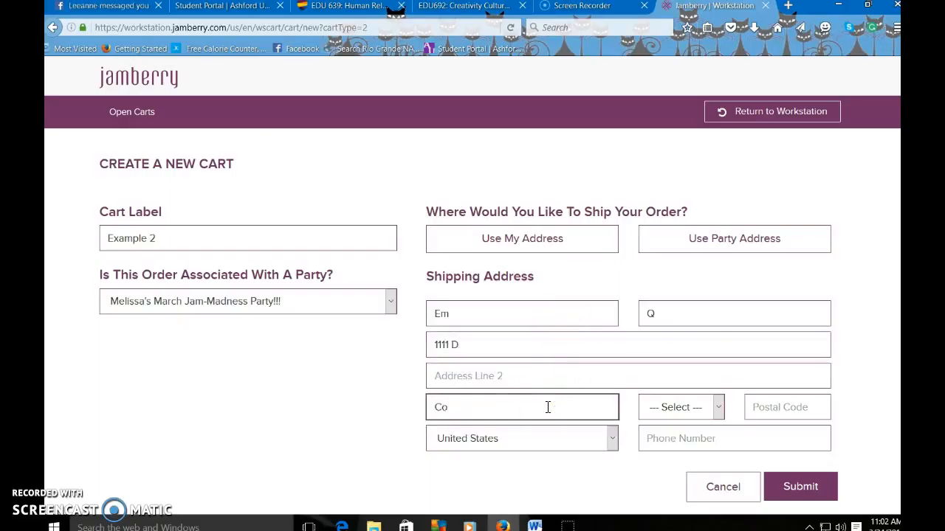
{"action": "type", "text": "lovis"}
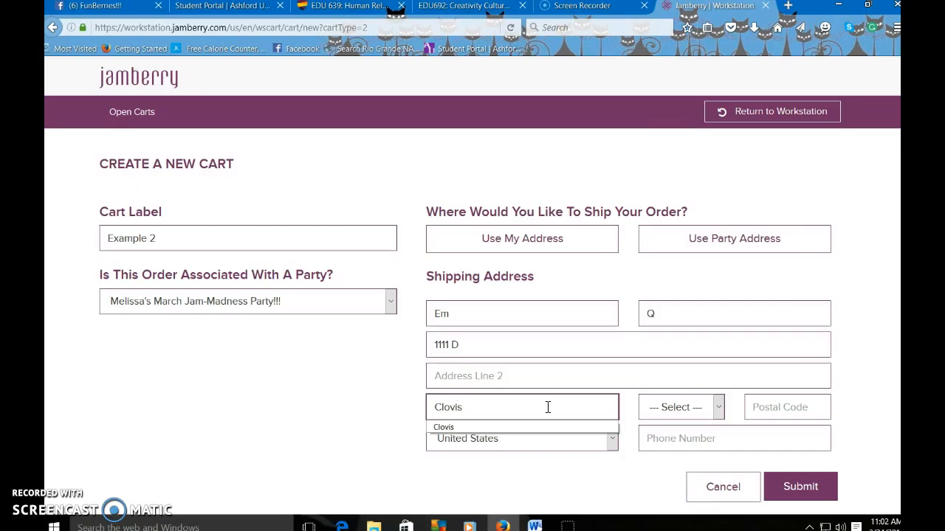
{"action": "left_click", "coordinate": [679, 407]}
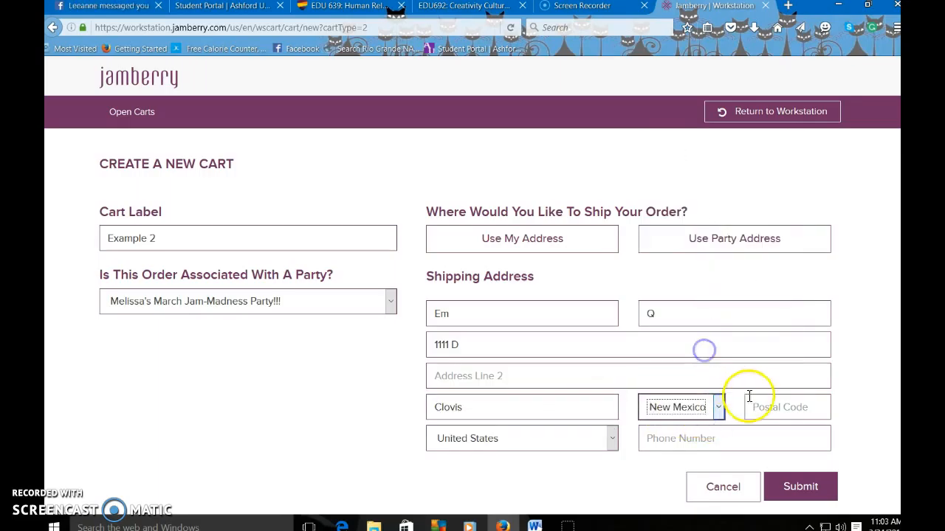
{"action": "type", "text": "88101"}
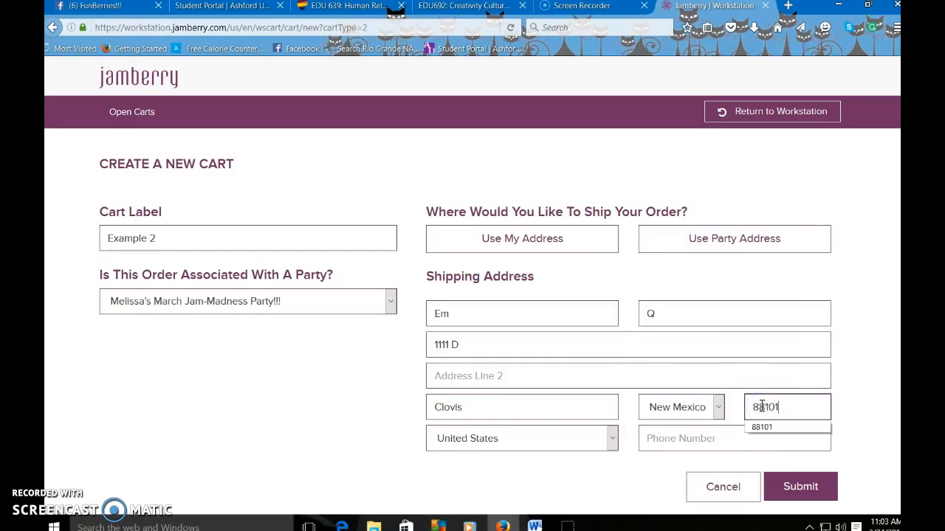
{"action": "left_click", "coordinate": [734, 439]}
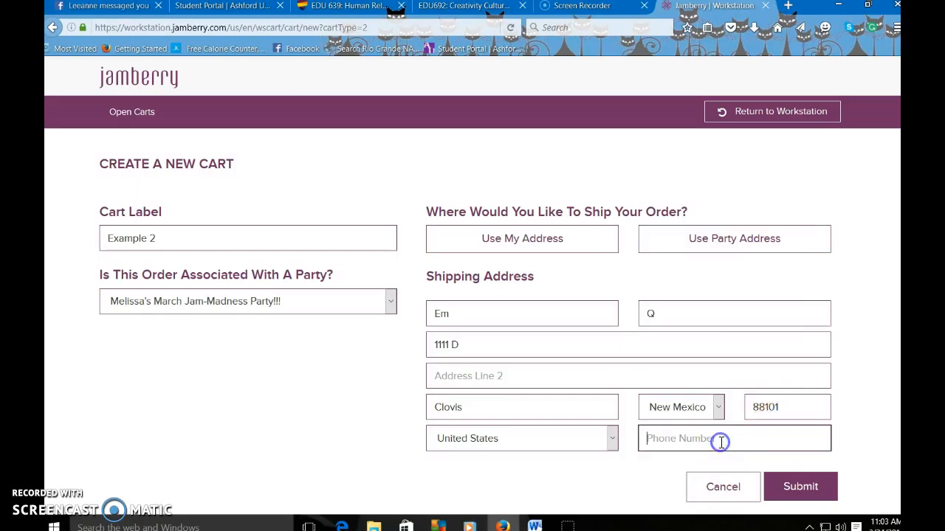
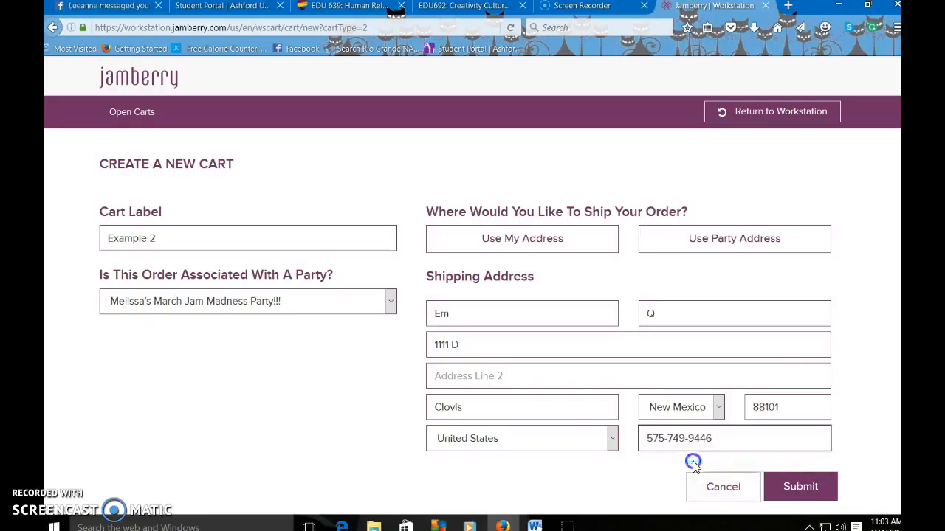
{"action": "left_click", "coordinate": [800, 487]}
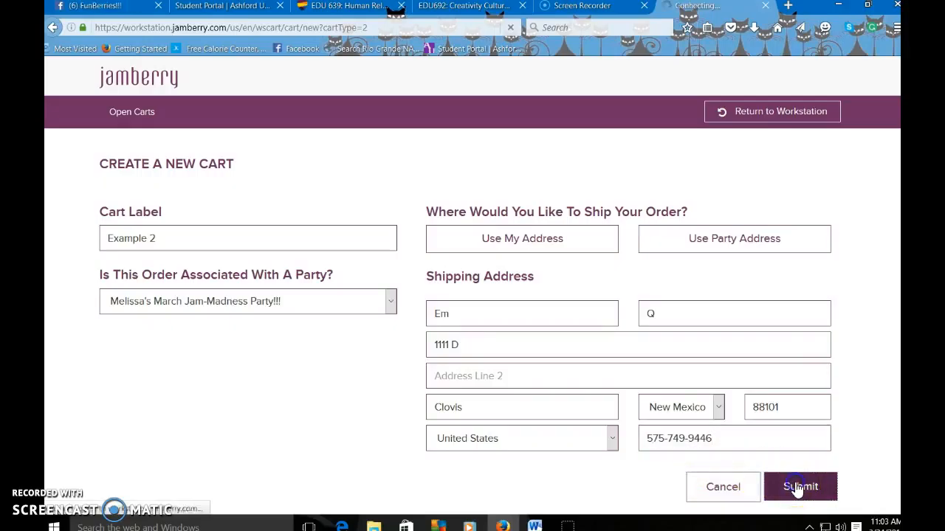
- Search 'trip' and add Trippin' nail wraps ($15.00) to your own cart
{"action": "left_click", "coordinate": [800, 487]}
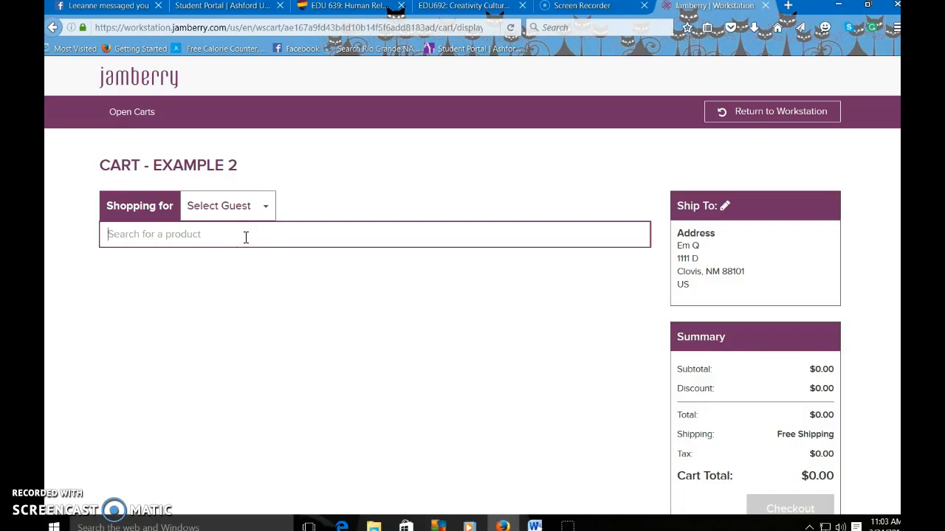
{"action": "type", "text": "trip"}
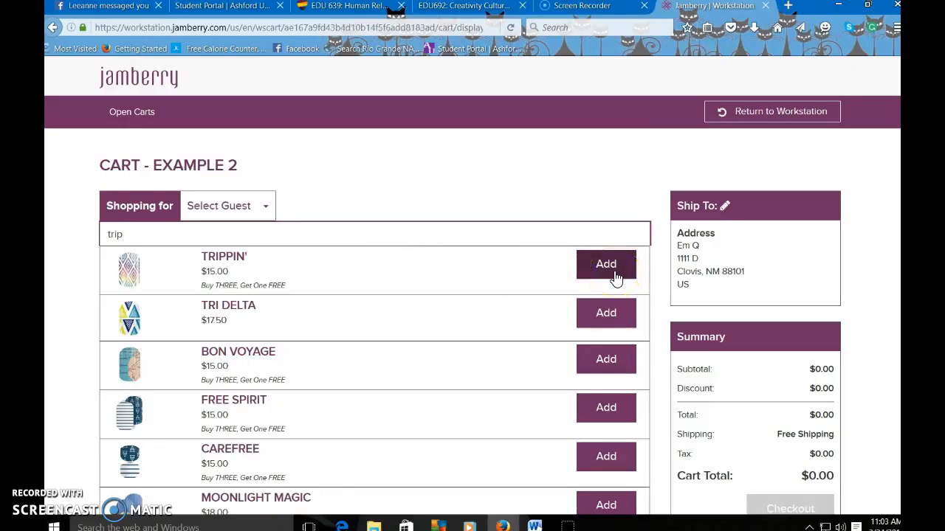
{"action": "left_click", "coordinate": [605, 264]}
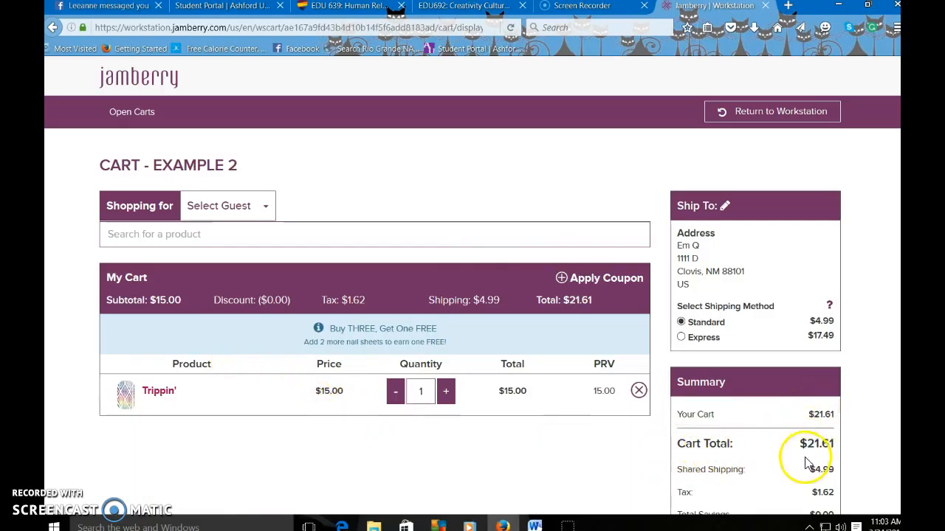
{"action": "scroll", "scroll_direction": "down", "scroll_amount": 3}
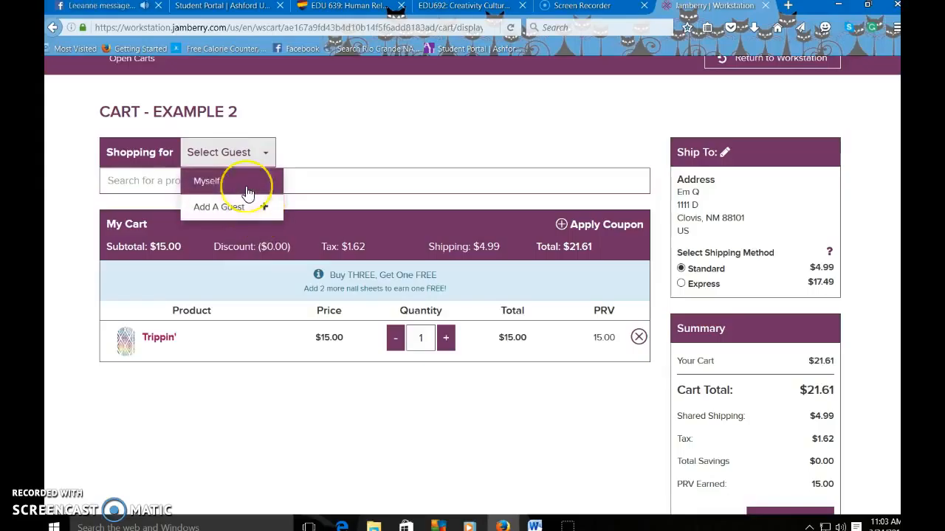
{"action": "mouse_move", "coordinate": [256, 214]}
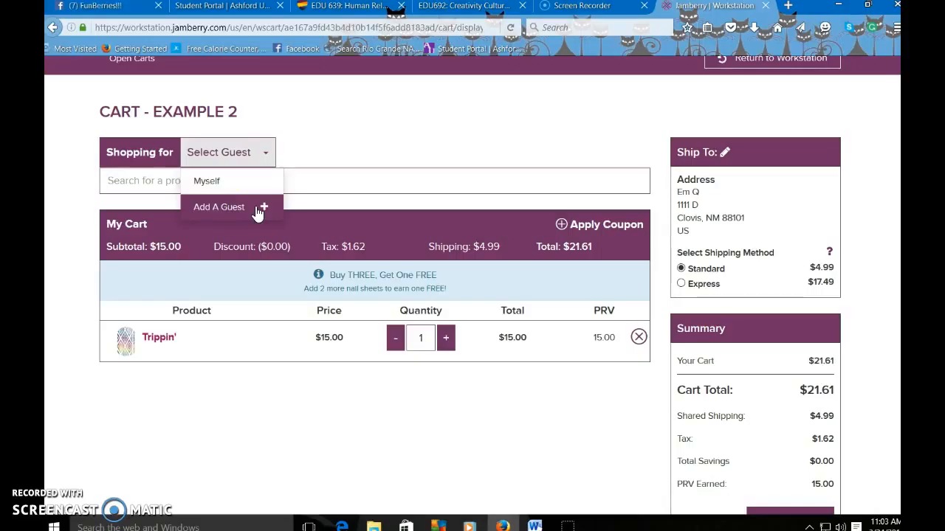
- Add and save party guest Bob B with an email address and phone number
{"action": "left_click", "coordinate": [219, 206]}
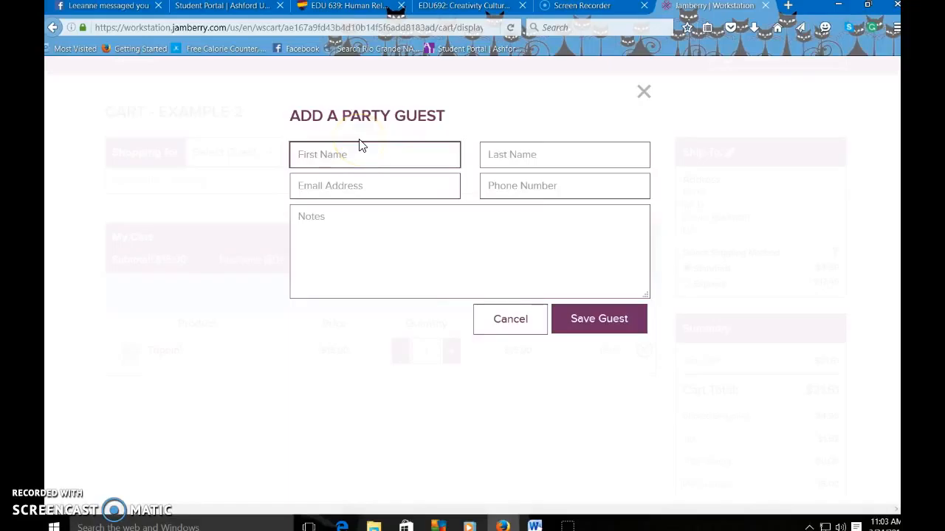
{"action": "type", "text": "Bob"}
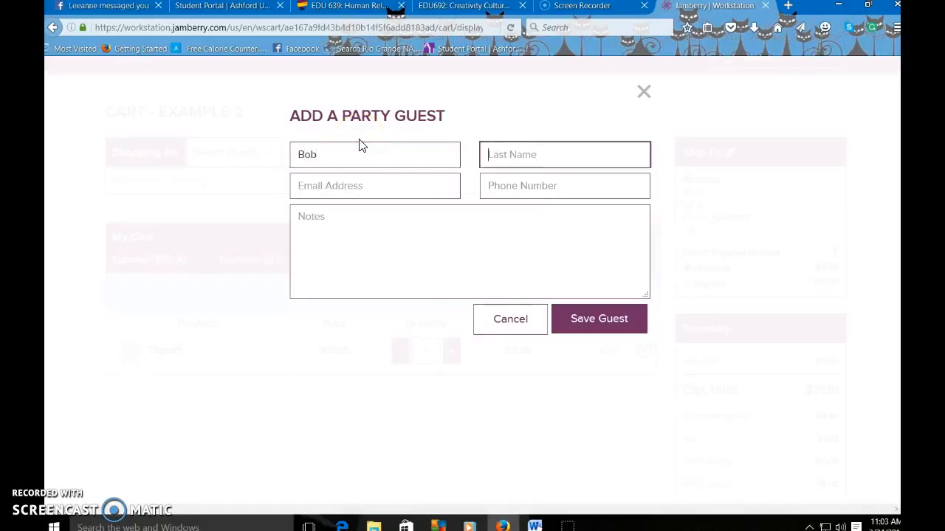
{"action": "type", "text": "B"}
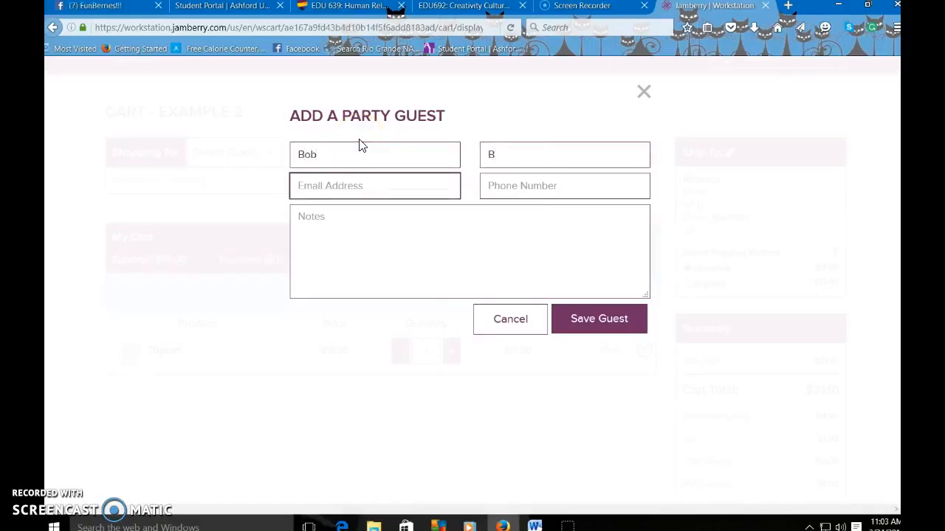
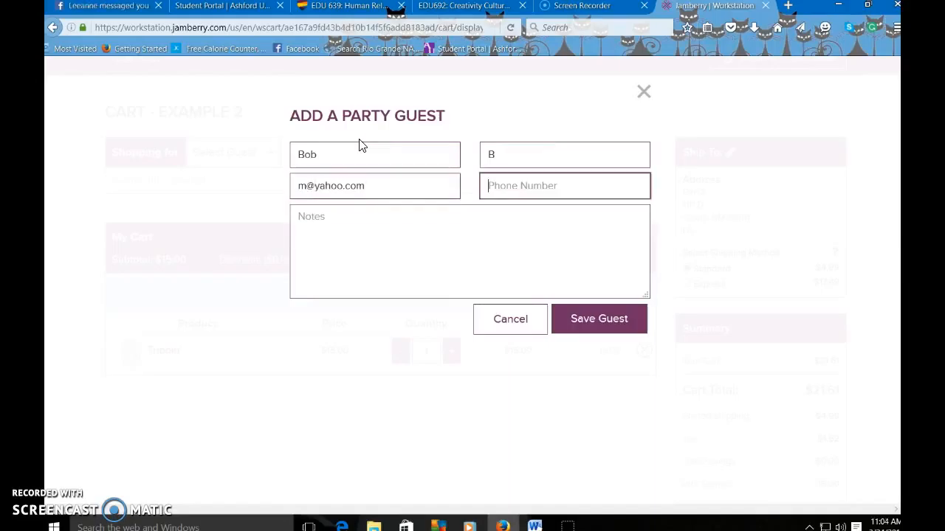
{"action": "type", "text": "5"}
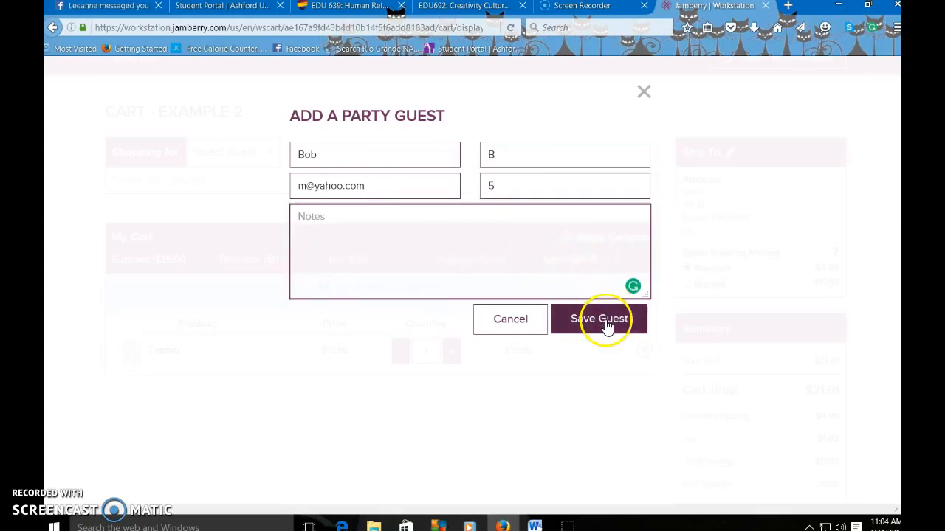
{"action": "left_click", "coordinate": [599, 319]}
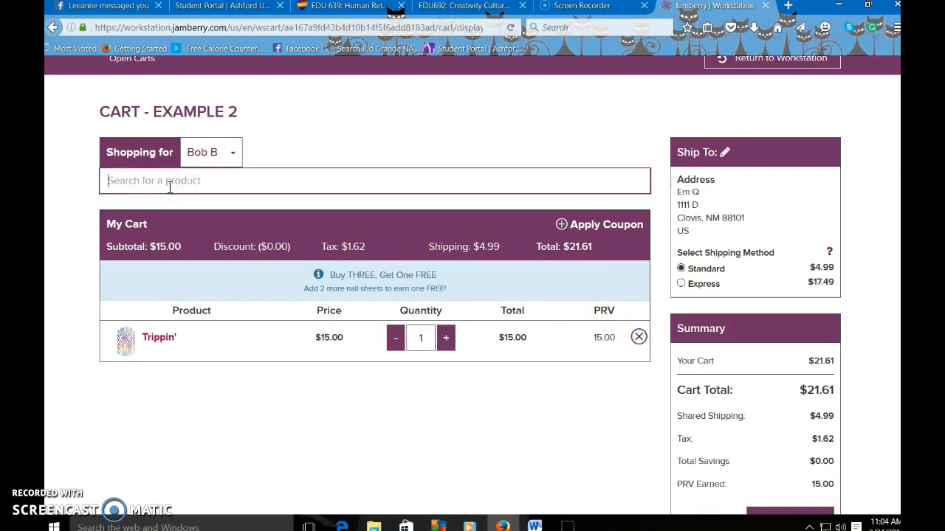
- Search 'white' and add White Romance nail wraps to Bob B's cart, totalling $37.82
{"action": "type", "text": "white"}
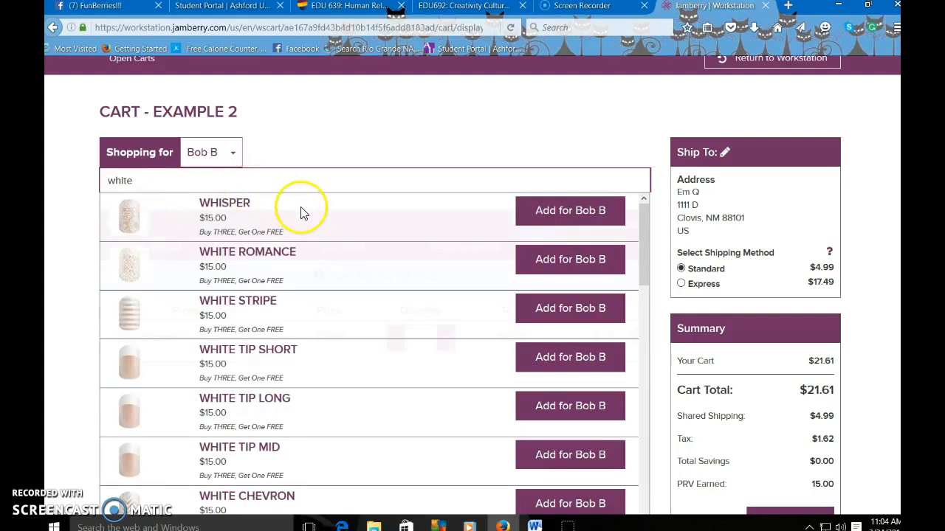
{"action": "left_click", "coordinate": [570, 259]}
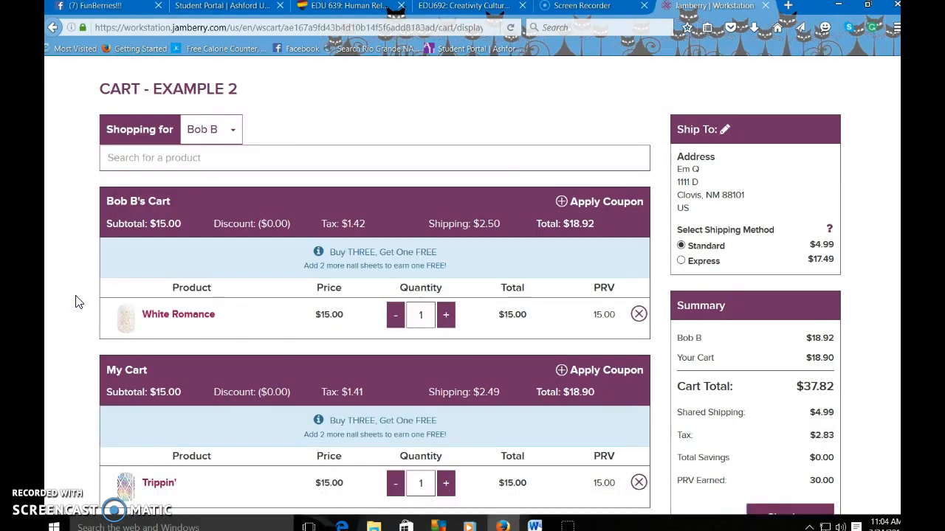
{"action": "scroll", "scroll_direction": "down", "scroll_amount": 3}
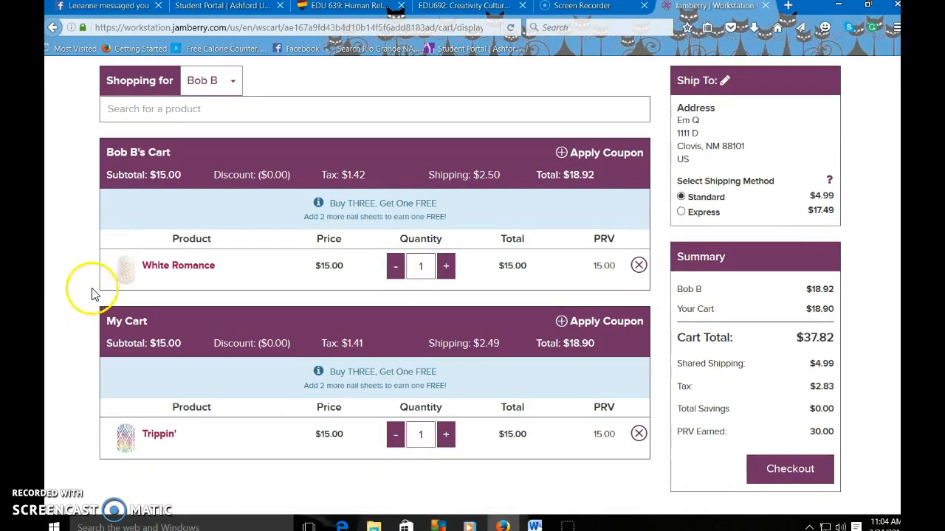
{"action": "scroll", "scroll_direction": "down", "scroll_amount": 3}
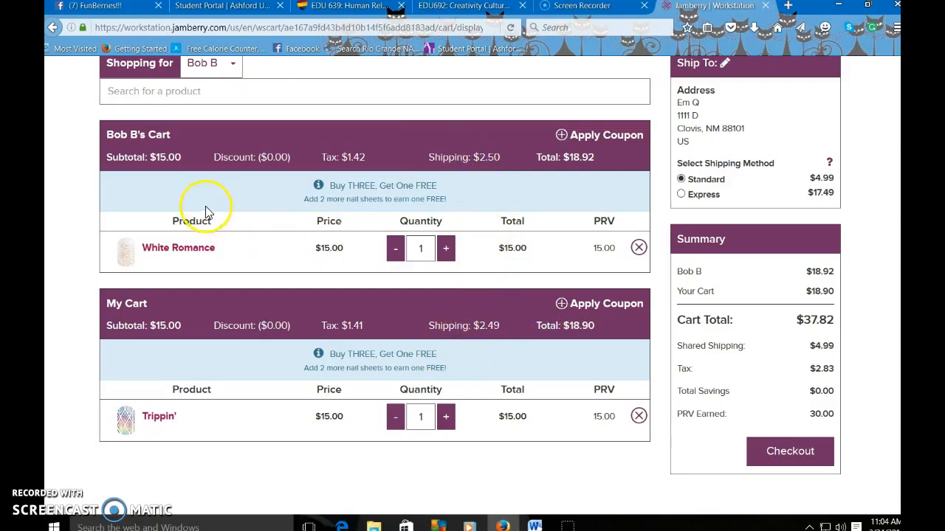
{"action": "left_click", "coordinate": [232, 98]}
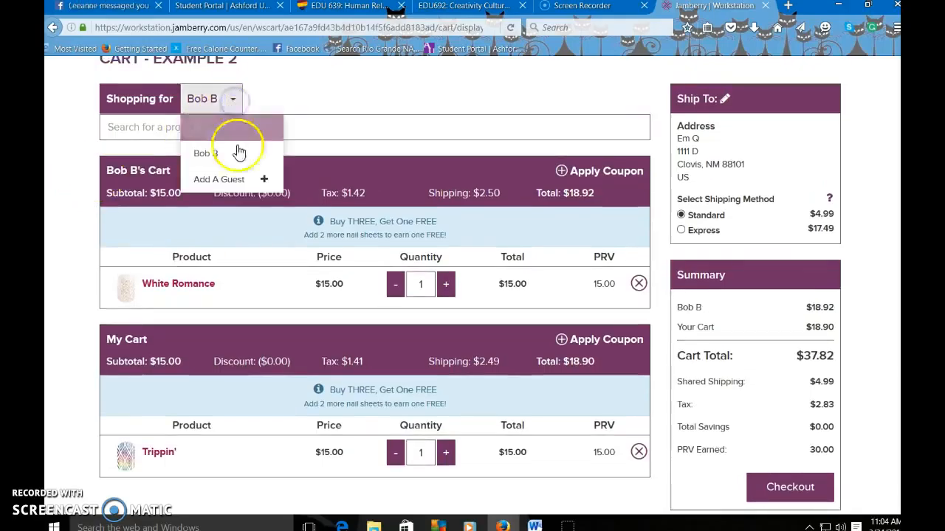
{"action": "left_click", "coordinate": [218, 179]}
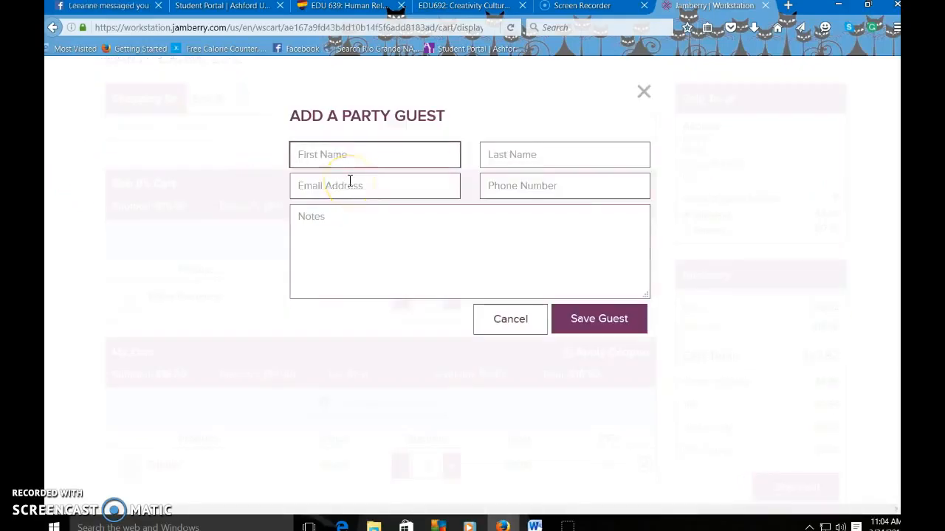
{"action": "type", "text": "K"}
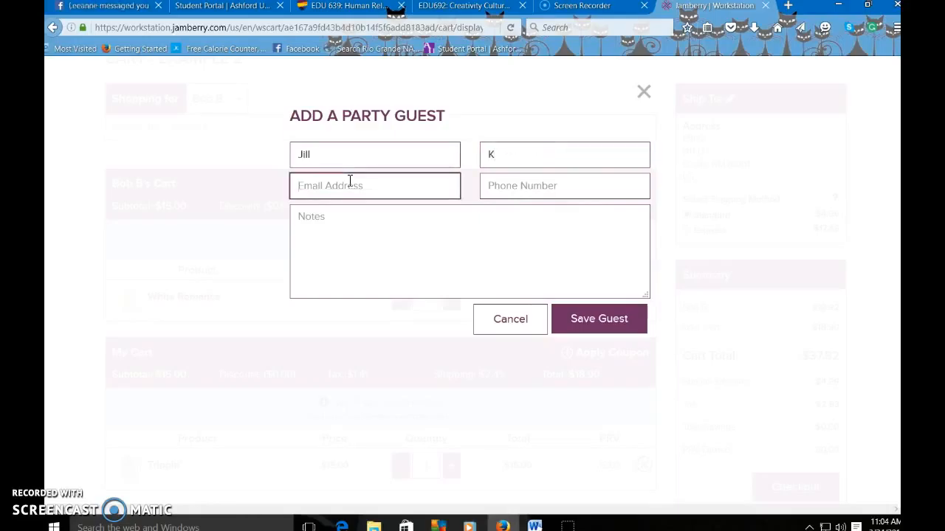
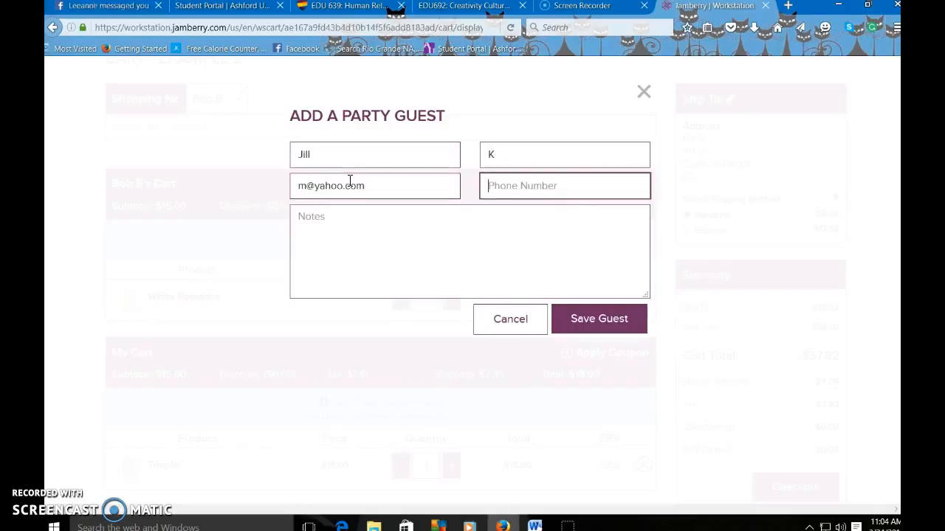
{"action": "type", "text": "5"}
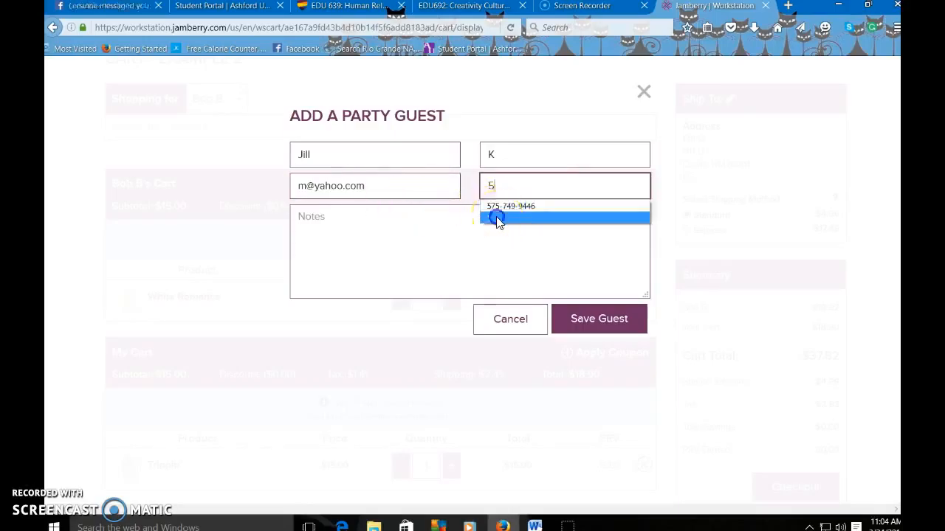
{"action": "left_click", "coordinate": [599, 318]}
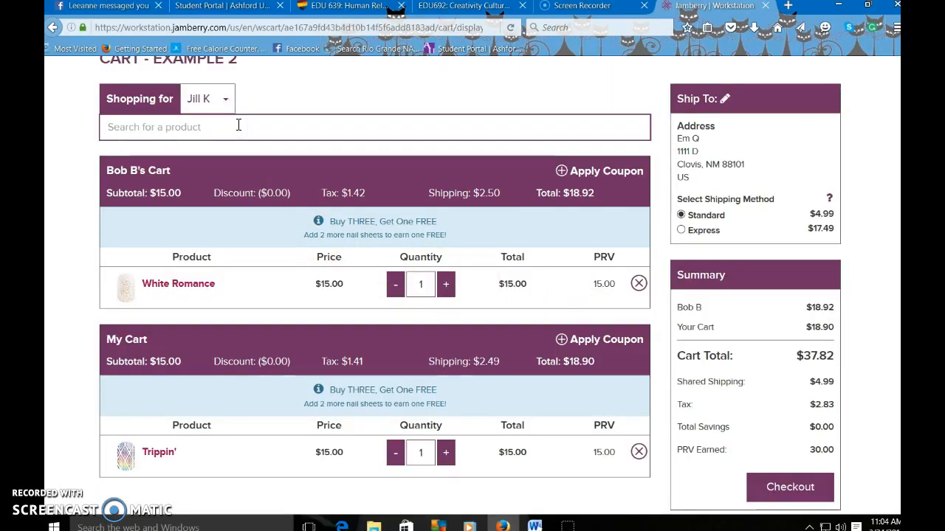
{"action": "type", "text": "r"}
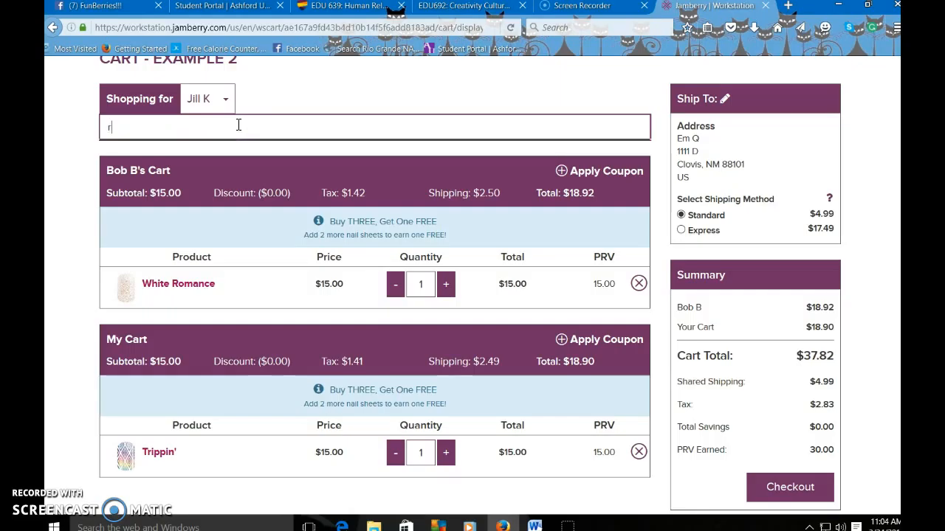
{"action": "type", "text": "e"}
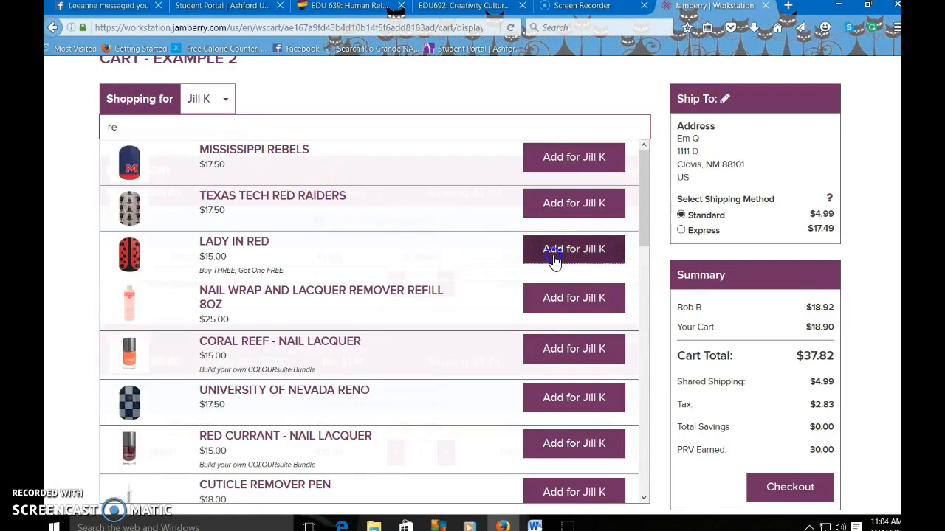
{"action": "left_click", "coordinate": [573, 249]}
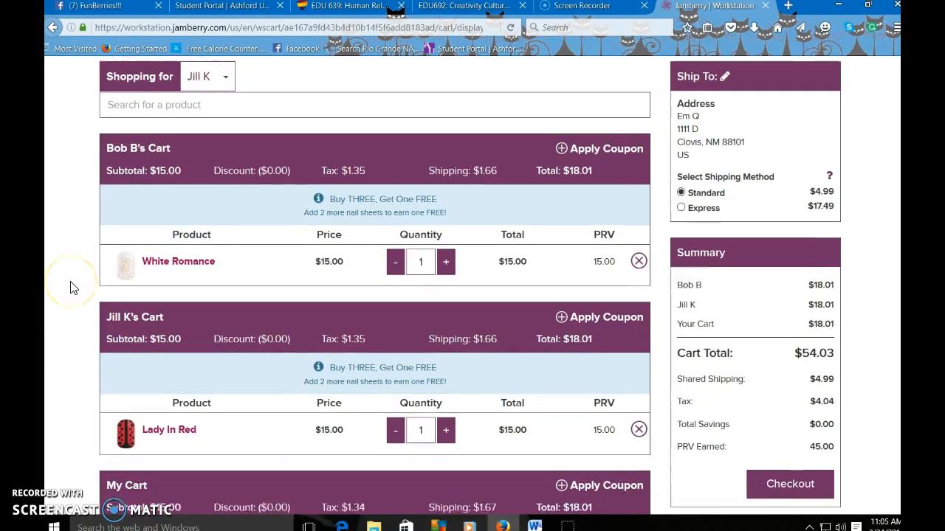
{"action": "scroll", "scroll_direction": "down", "scroll_amount": 3}
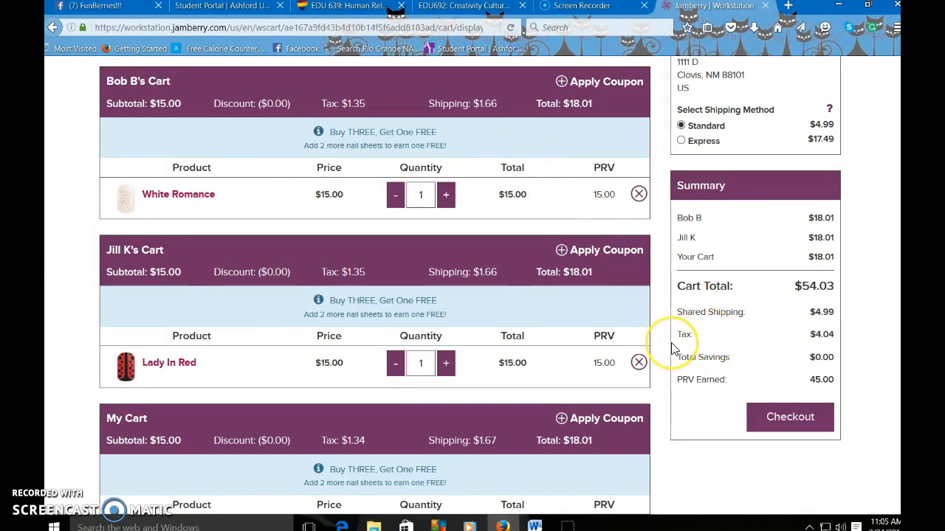
{"action": "scroll", "scroll_direction": "down", "scroll_amount": 3}
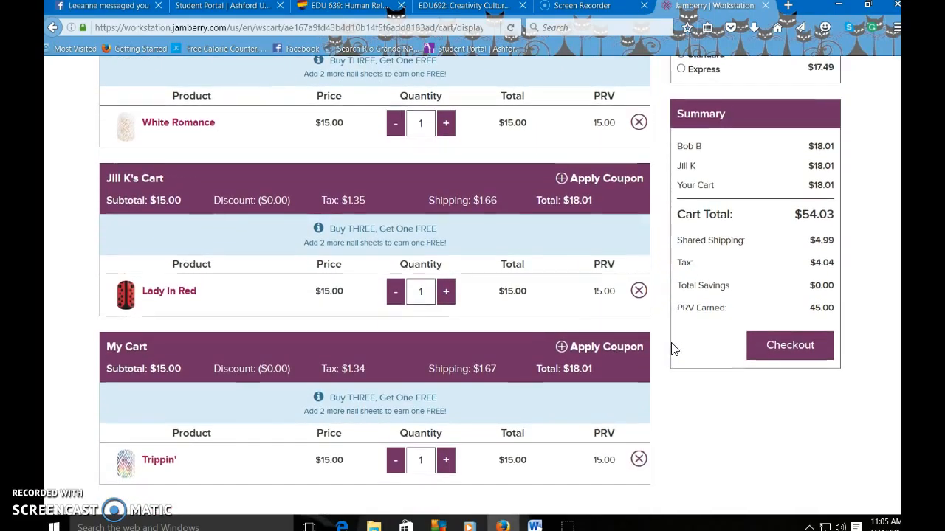
{"action": "scroll", "scroll_direction": "down", "scroll_amount": 3}
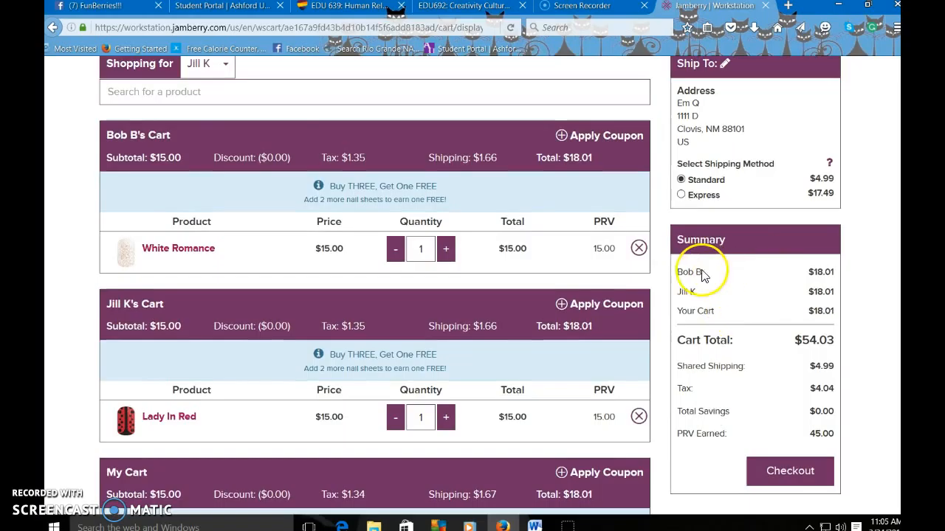
{"action": "mouse_move", "coordinate": [823, 286]}
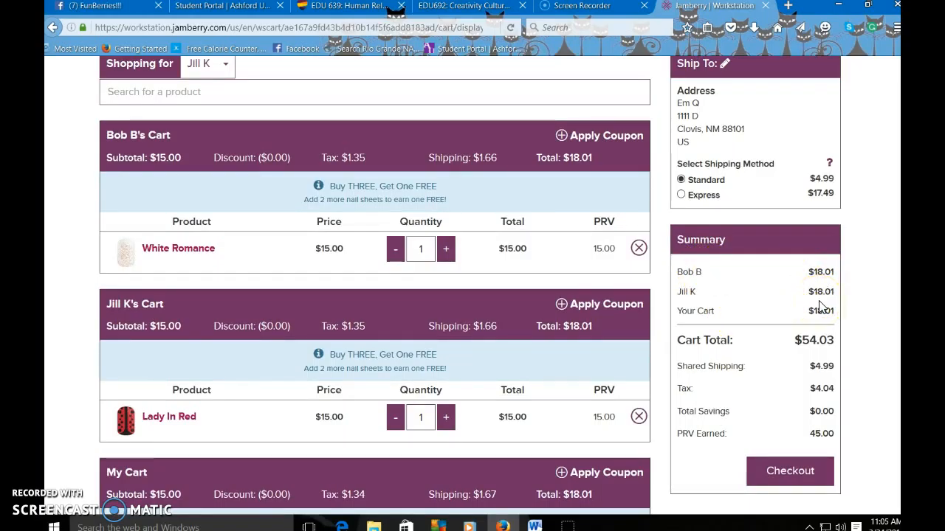
{"action": "mouse_move", "coordinate": [790, 356]}
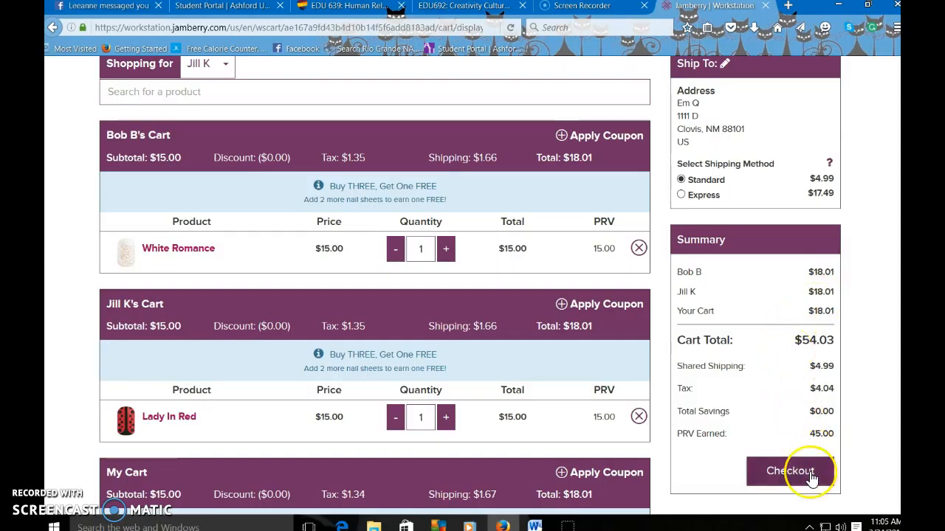
- Proceed to checkout for Example 2 and try the Bob B and Jill K payment options
{"action": "left_click", "coordinate": [790, 471]}
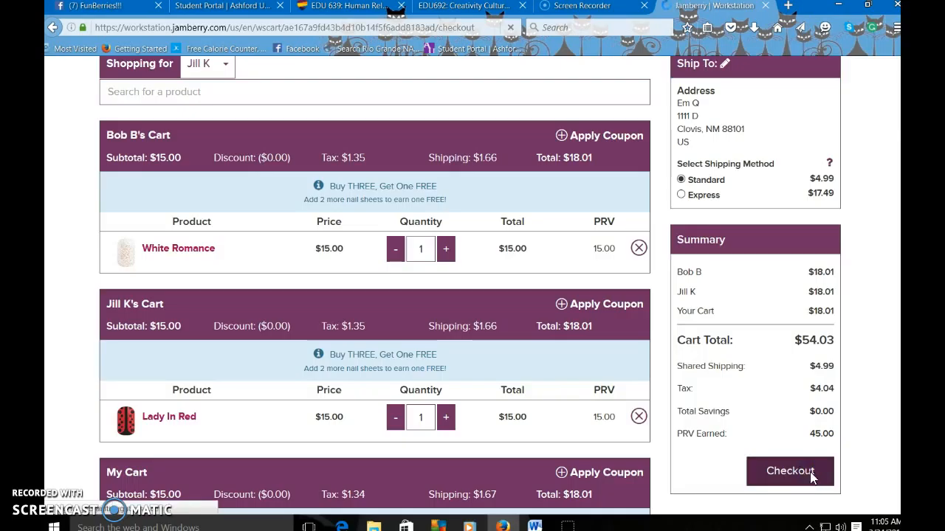
{"action": "left_click", "coordinate": [789, 471]}
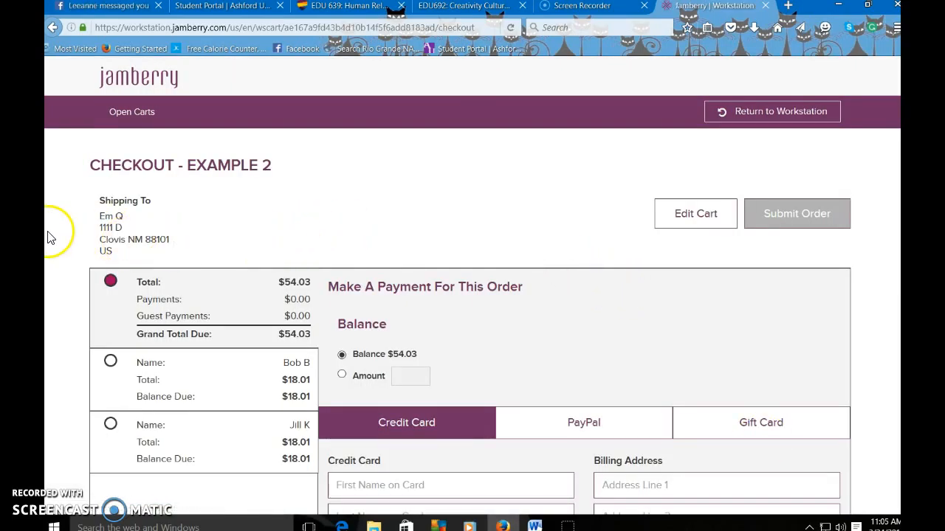
{"action": "scroll", "scroll_direction": "down", "scroll_amount": 3}
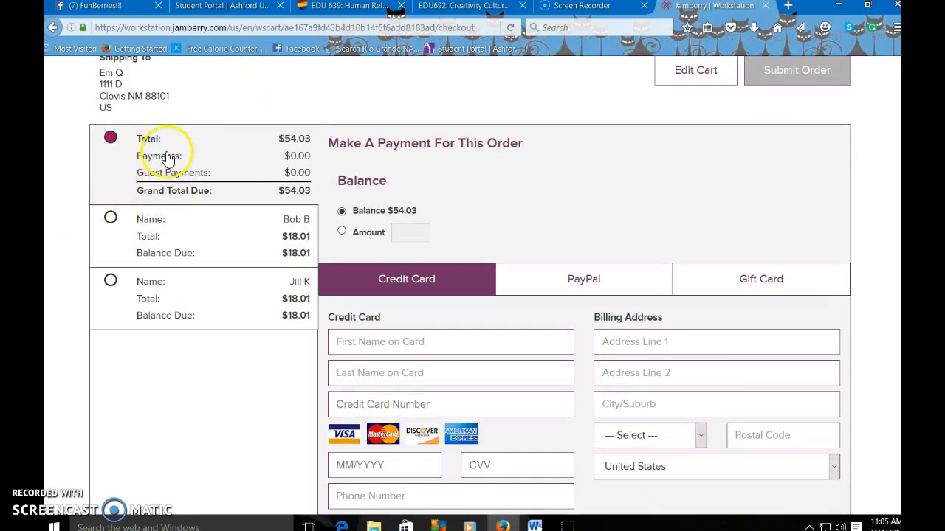
{"action": "left_click", "coordinate": [110, 220]}
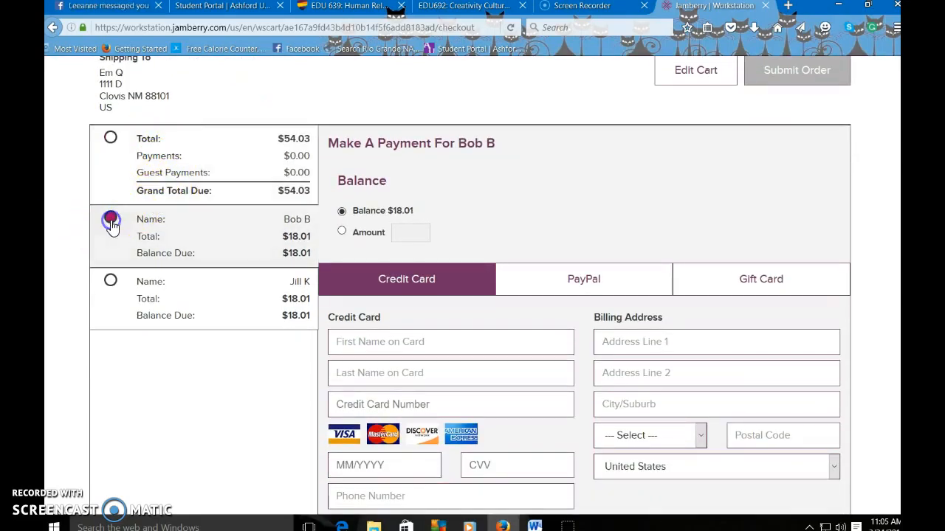
{"action": "left_click", "coordinate": [111, 281]}
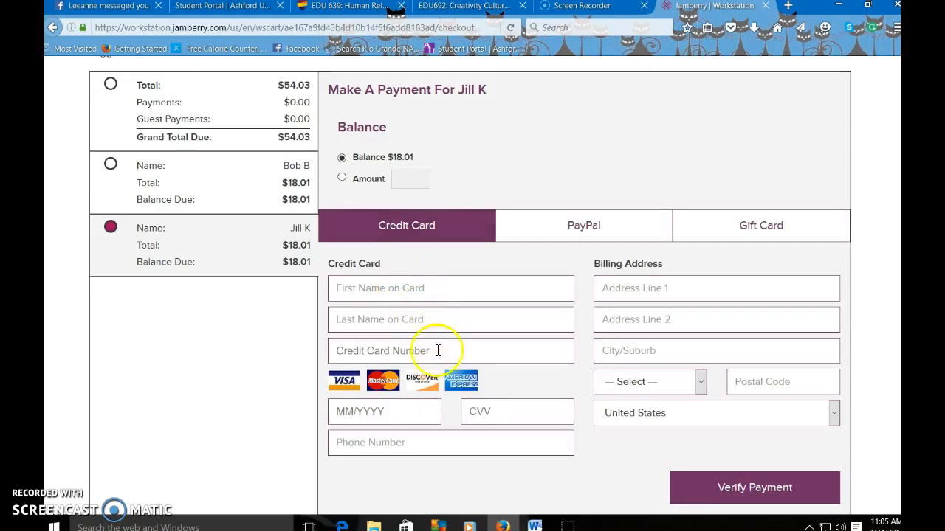
{"action": "mouse_move", "coordinate": [583, 226]}
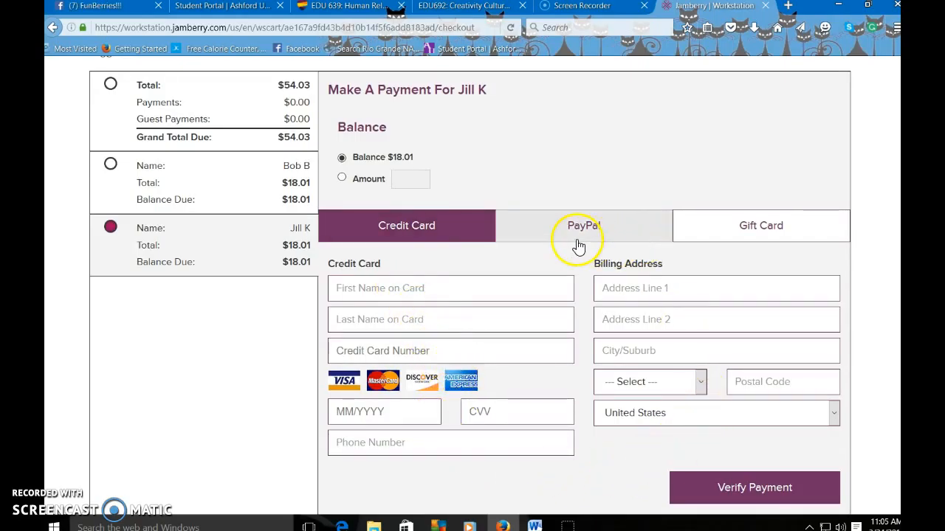
- Preview the PayPal and Gift Card tabs, then show Bob B's credit card form
{"action": "left_click", "coordinate": [583, 225]}
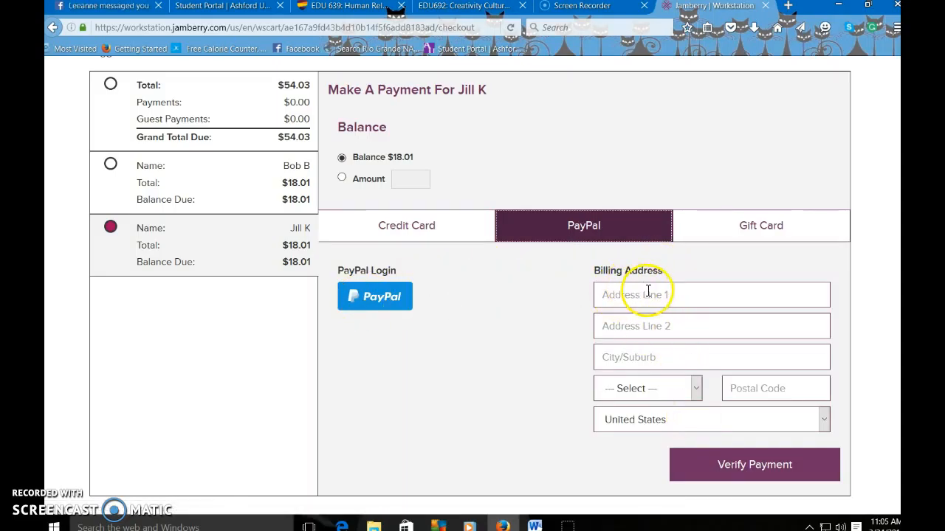
{"action": "left_click", "coordinate": [761, 225]}
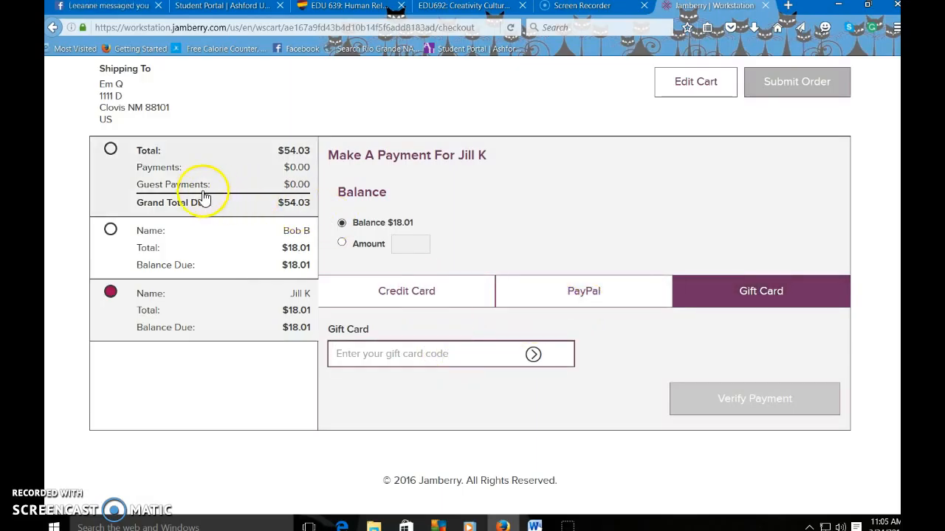
{"action": "left_click", "coordinate": [111, 148]}
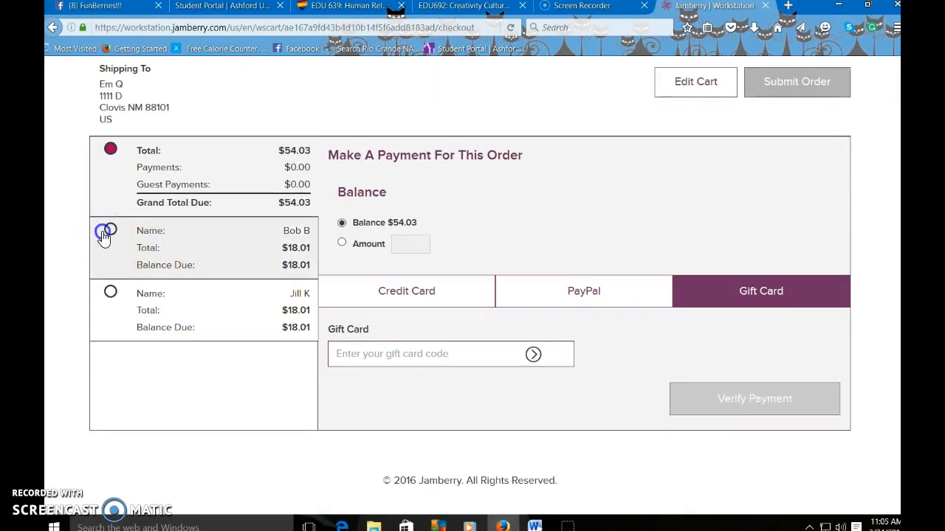
{"action": "left_click", "coordinate": [110, 230]}
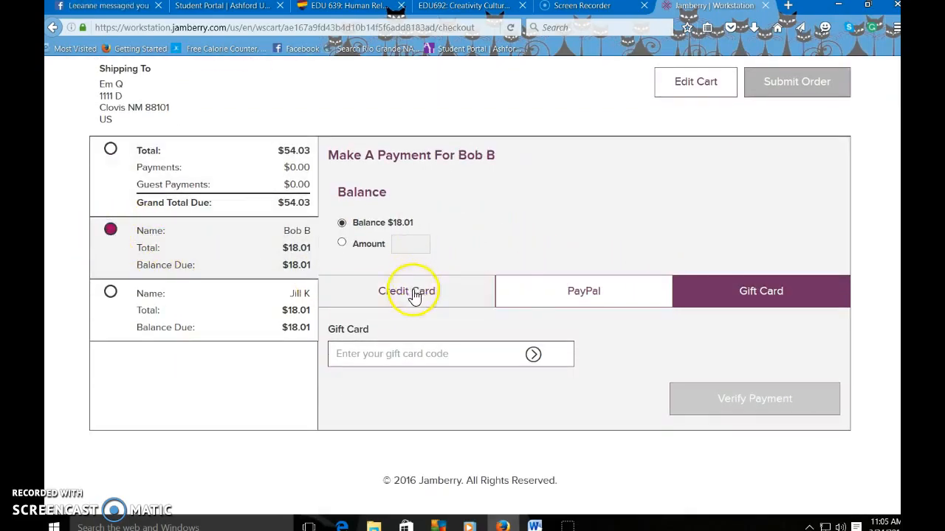
{"action": "left_click", "coordinate": [406, 291]}
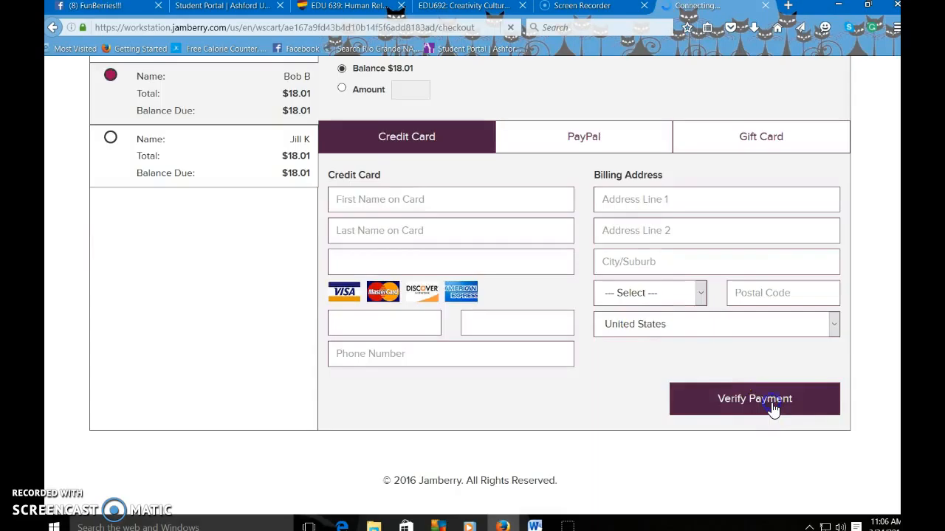
- Verify Bob B's card payment with all fields empty to see 'This value is required' errors
{"action": "left_click", "coordinate": [754, 399]}
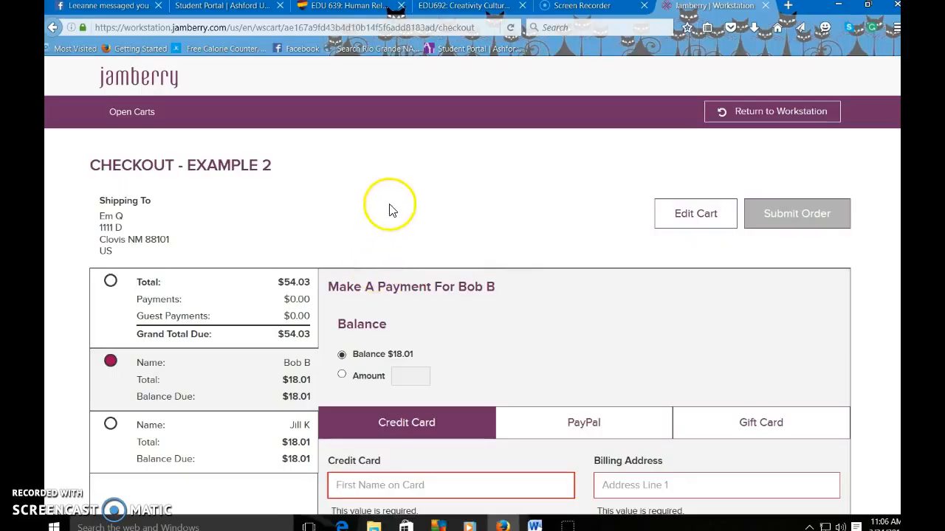
{"action": "mouse_move", "coordinate": [415, 240]}
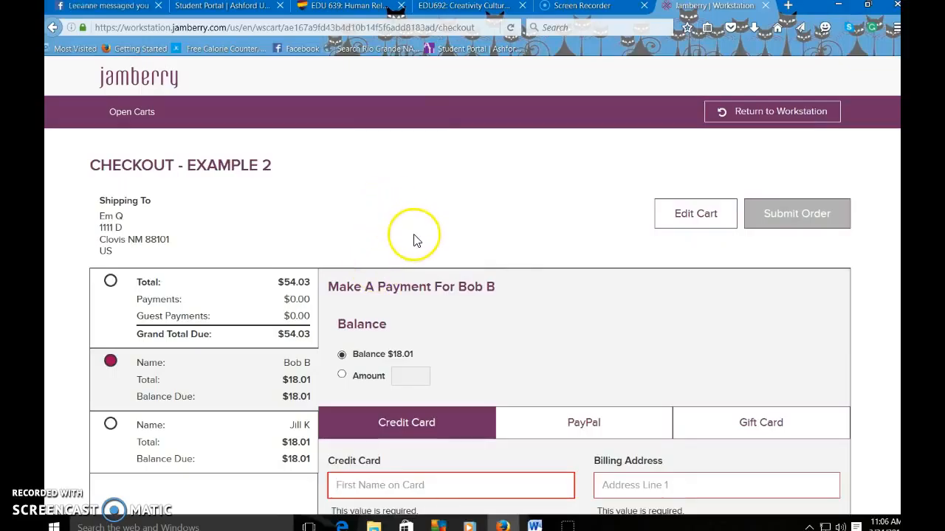
{"action": "mouse_move", "coordinate": [511, 327]}
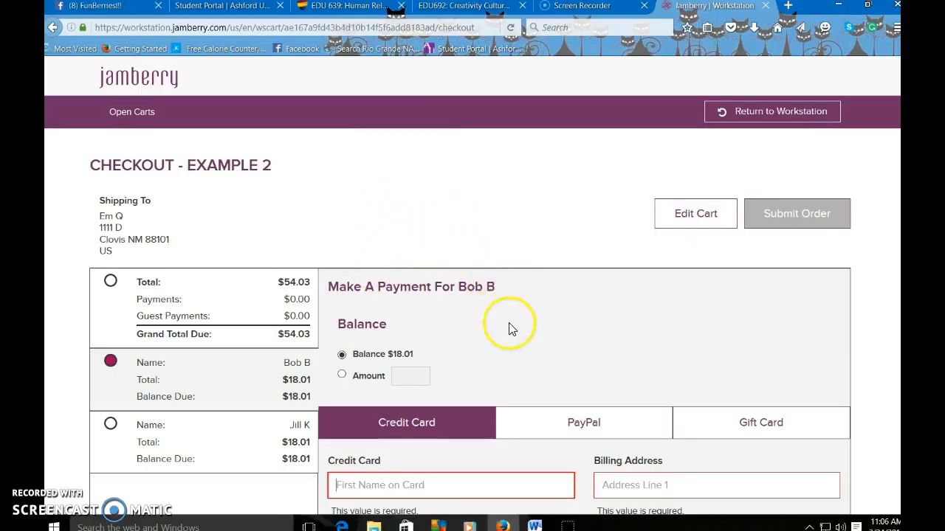
{"action": "mouse_move", "coordinate": [667, 310]}
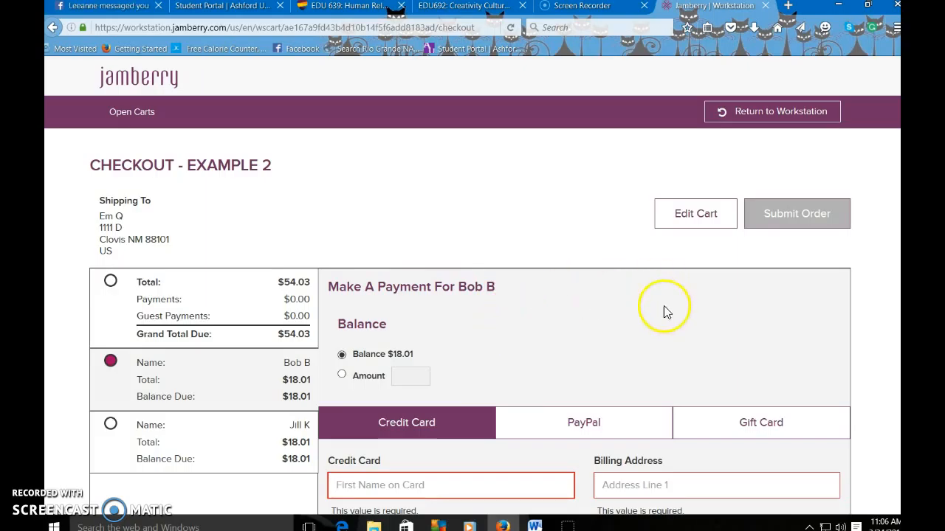
{"action": "mouse_move", "coordinate": [632, 155]}
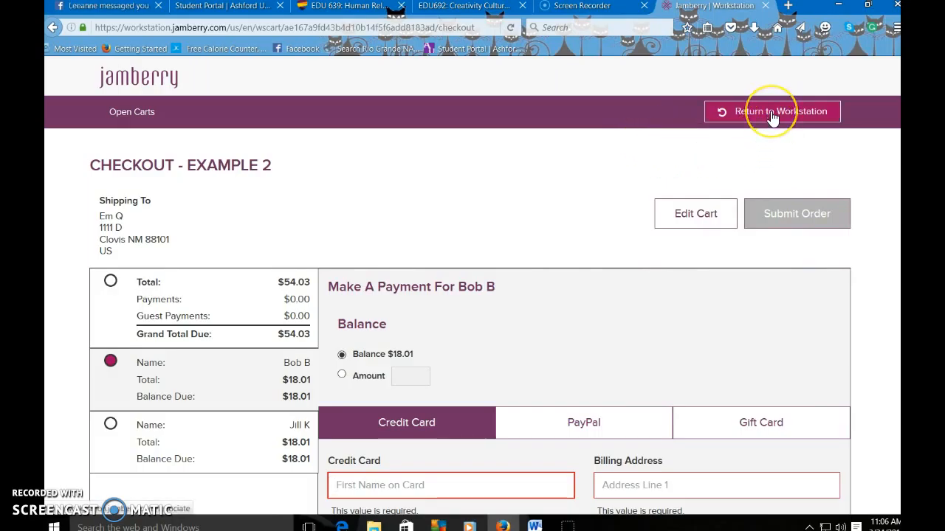
- Return to Workstation and open the ORDERS page from the top navigation
{"action": "left_click", "coordinate": [772, 111]}
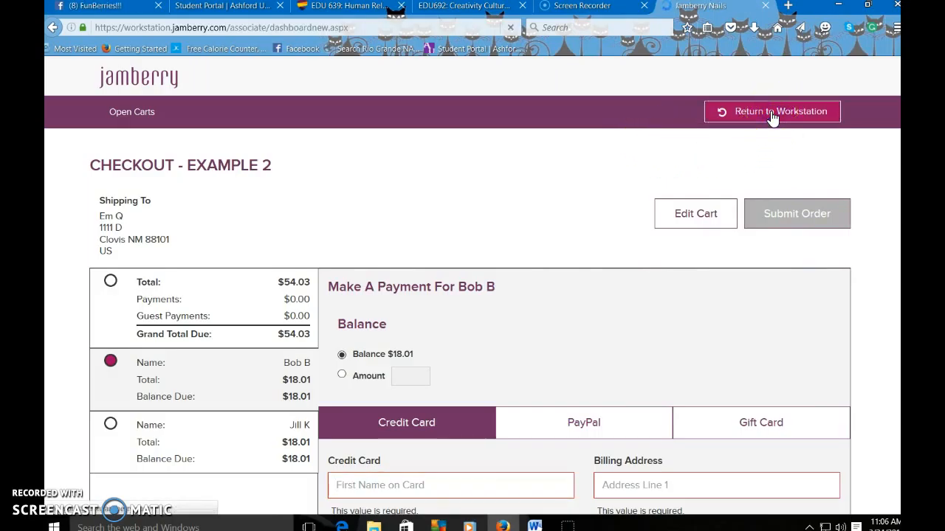
{"action": "left_click", "coordinate": [772, 111]}
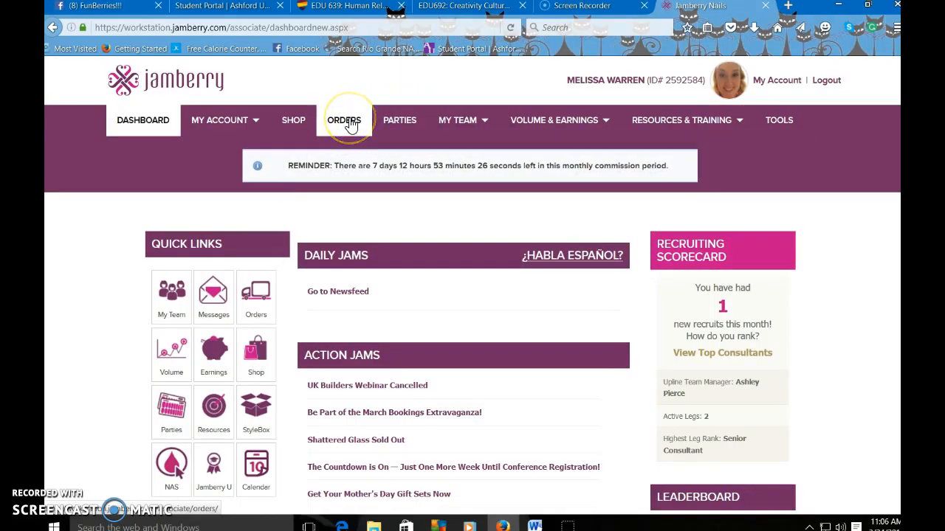
{"action": "left_click", "coordinate": [343, 121]}
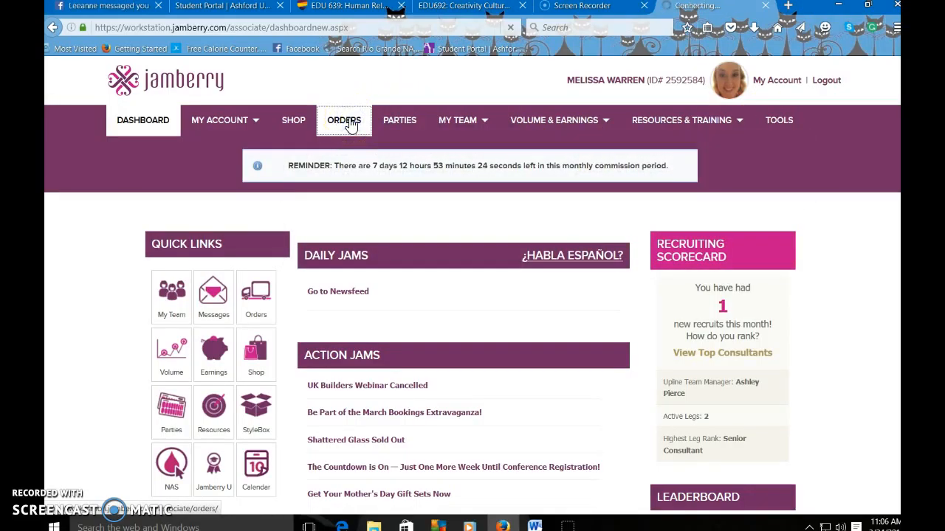
{"action": "left_click", "coordinate": [343, 120]}
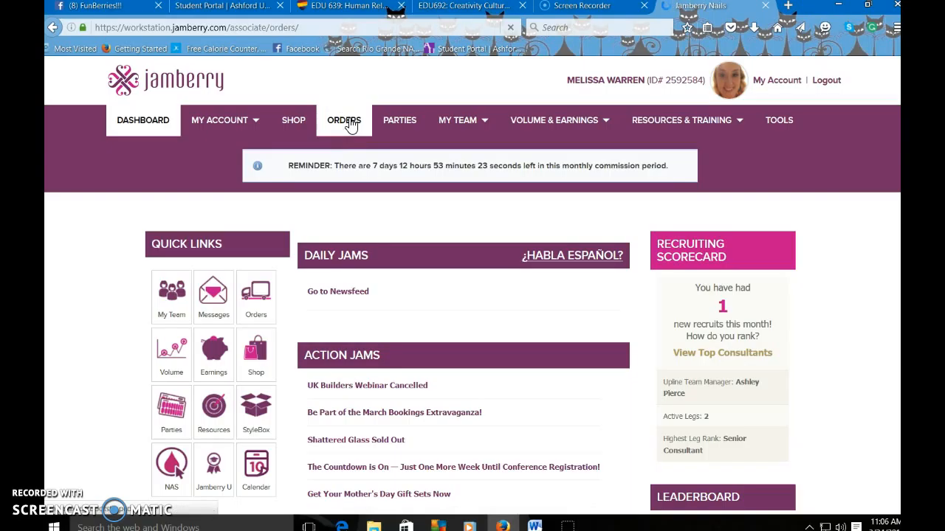
{"action": "left_click", "coordinate": [344, 120]}
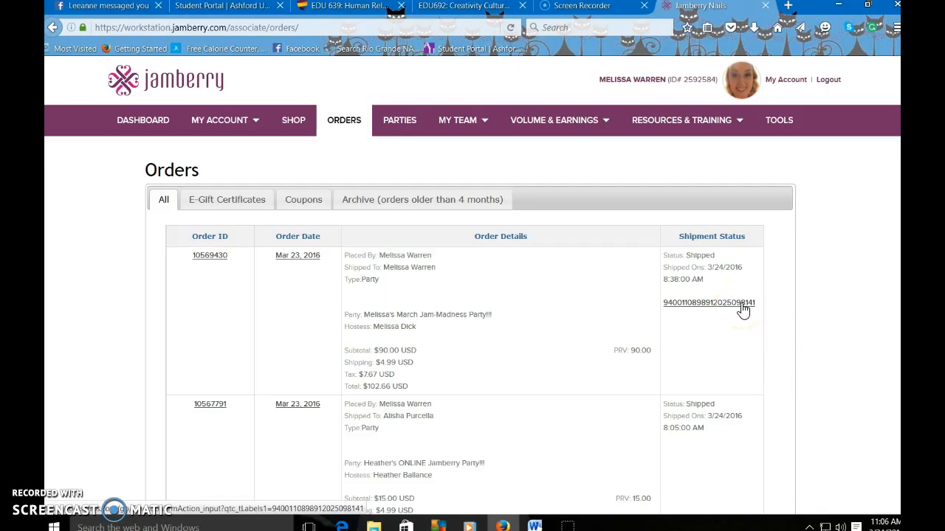
{"action": "mouse_move", "coordinate": [438, 331]}
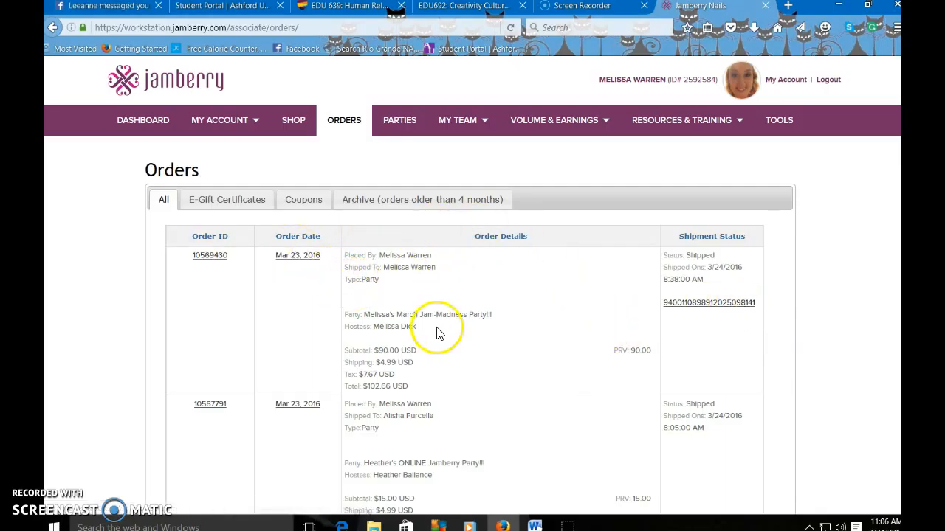